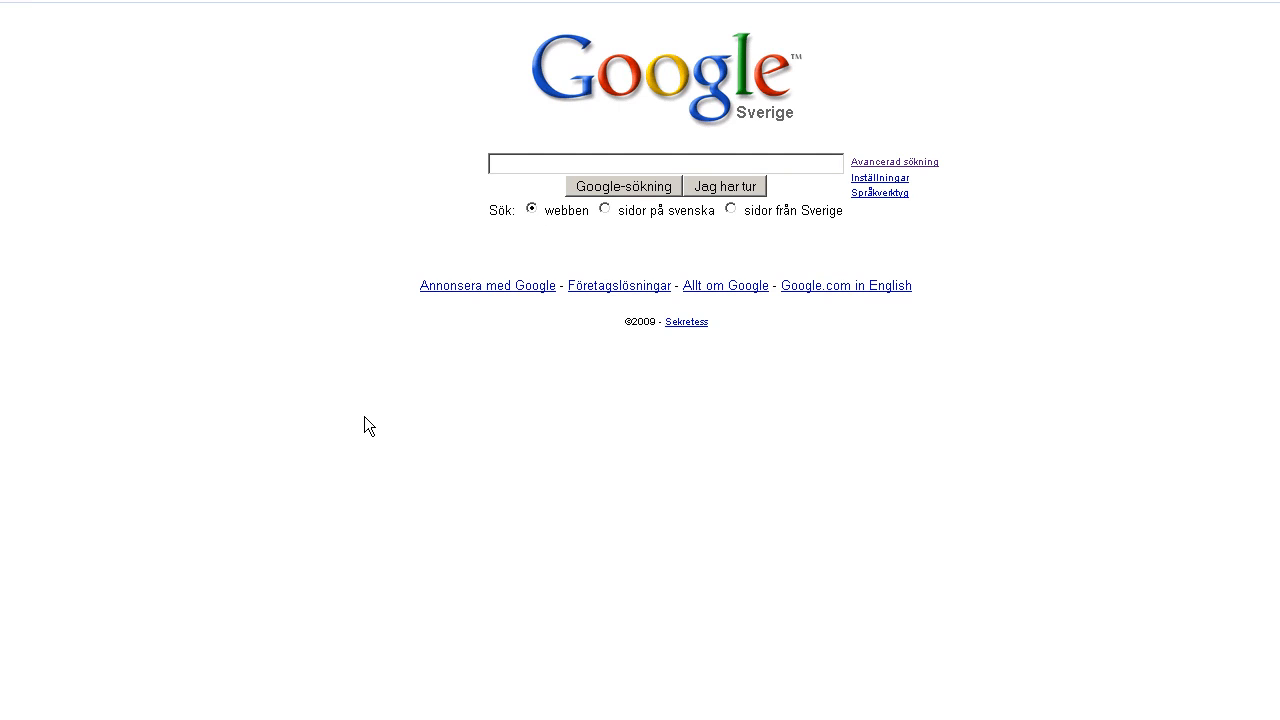
Step: Search Google for 'ffmpeg' and reach the FFmpeg website's download page
left_click(660, 163)
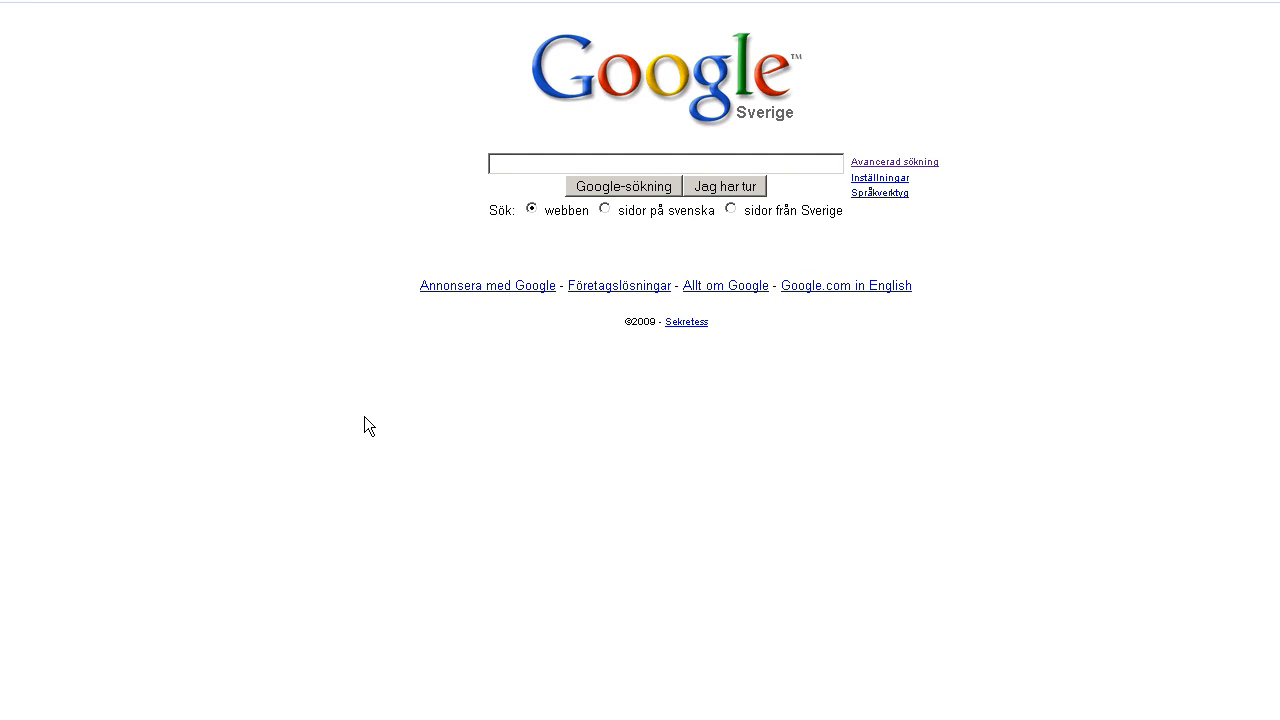
left_click(660, 163)
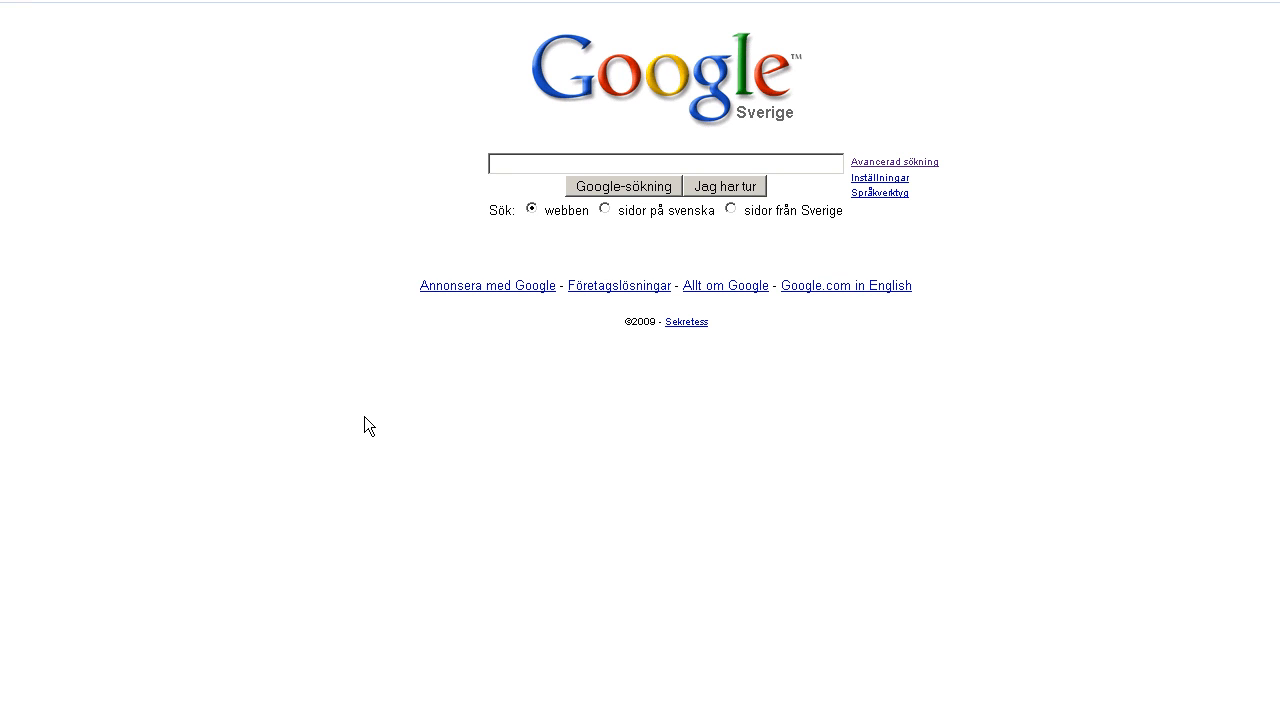
left_click(660, 164)
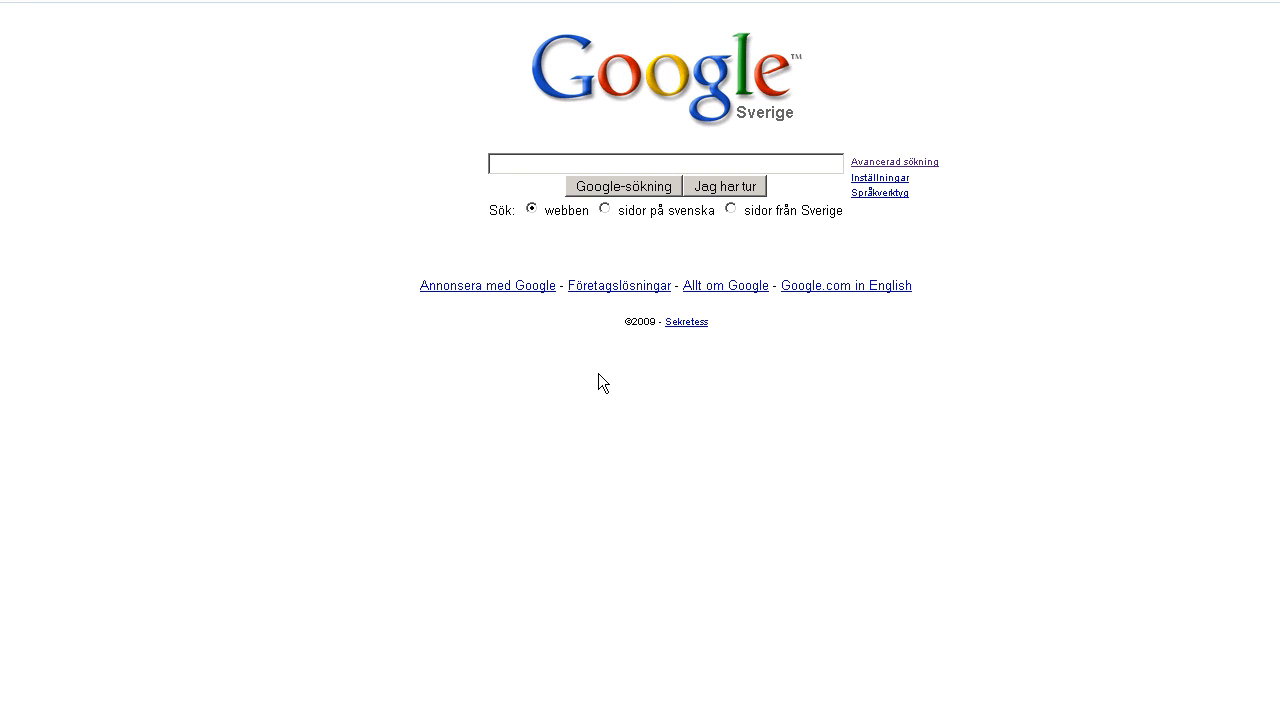
type("ffmpeg")
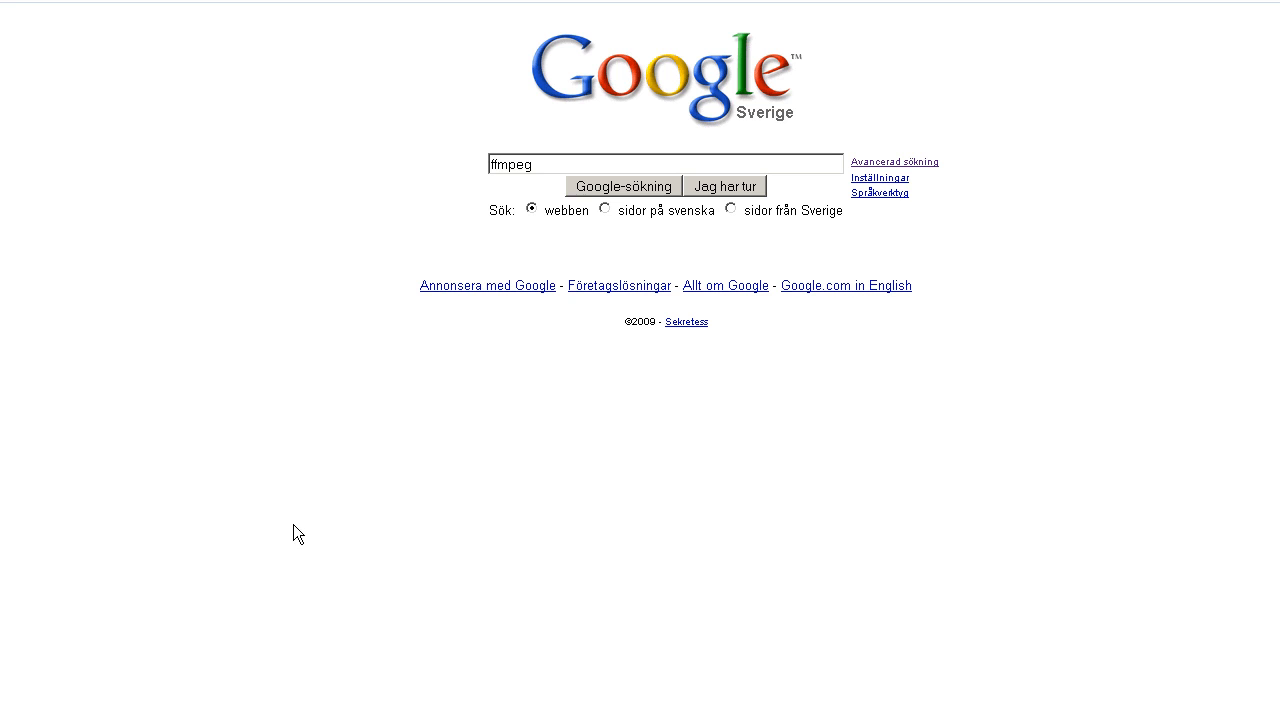
mouse_move(584, 372)
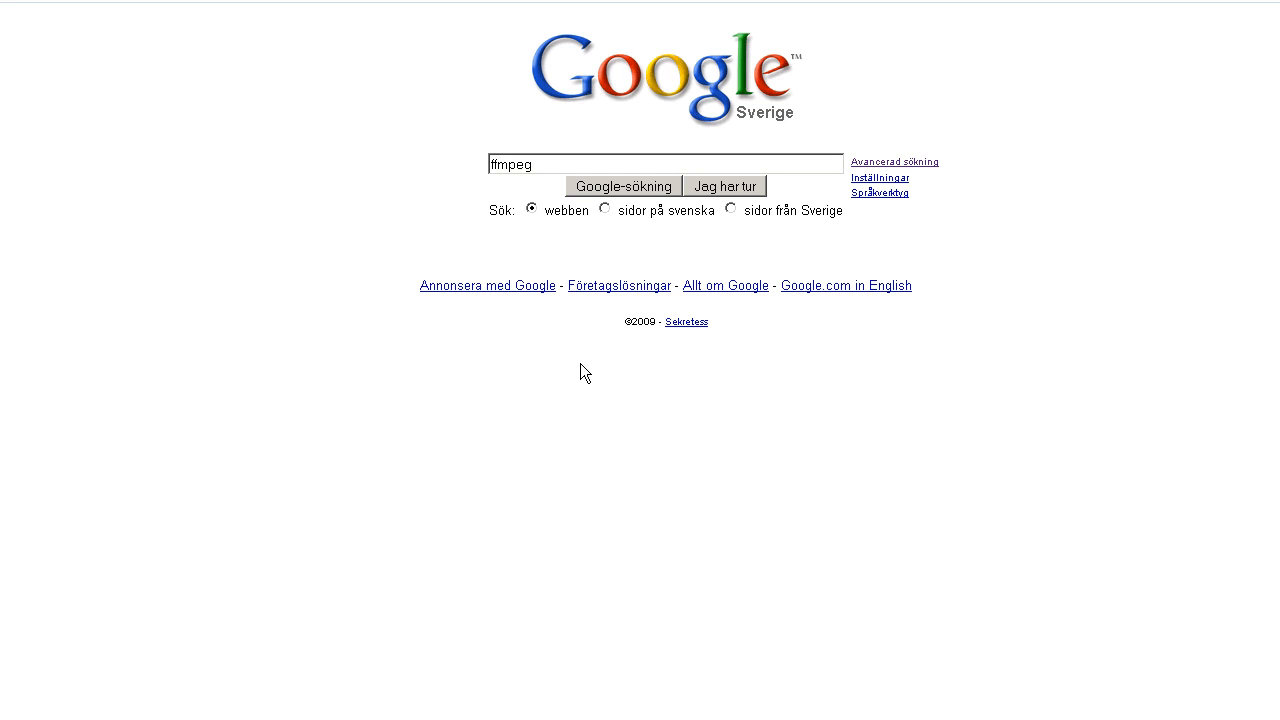
mouse_move(521, 413)
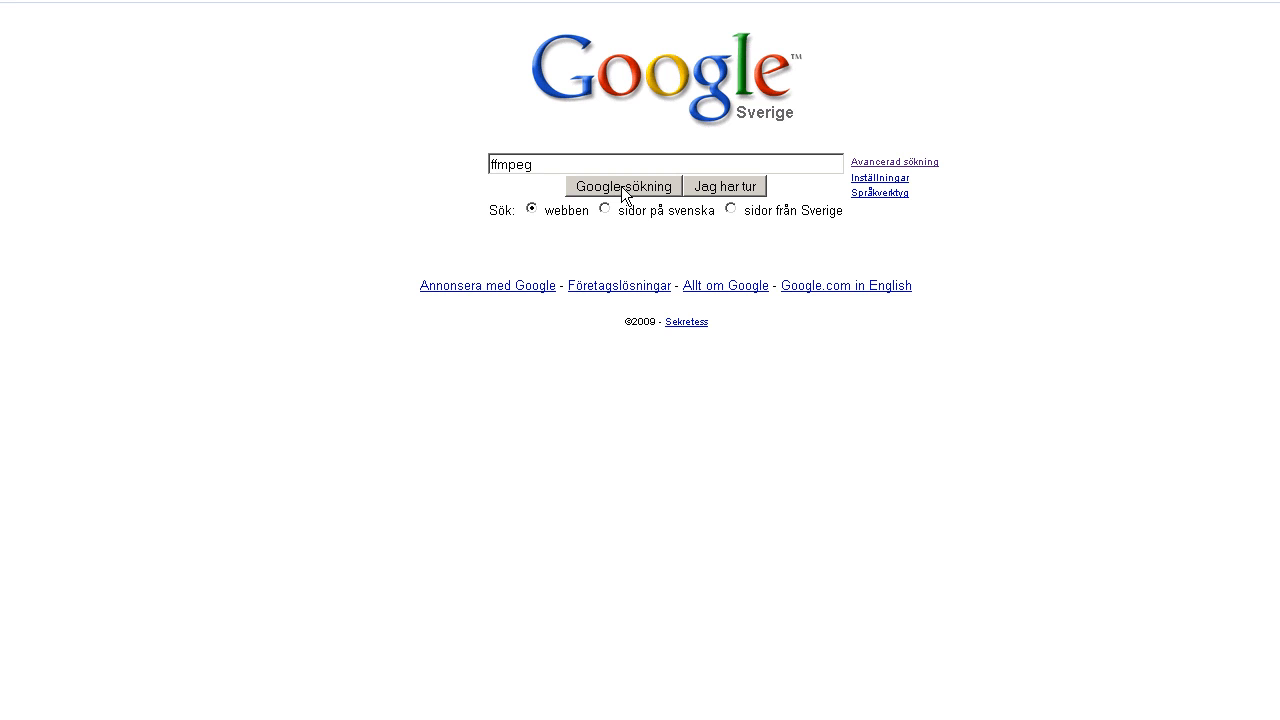
left_click(622, 186)
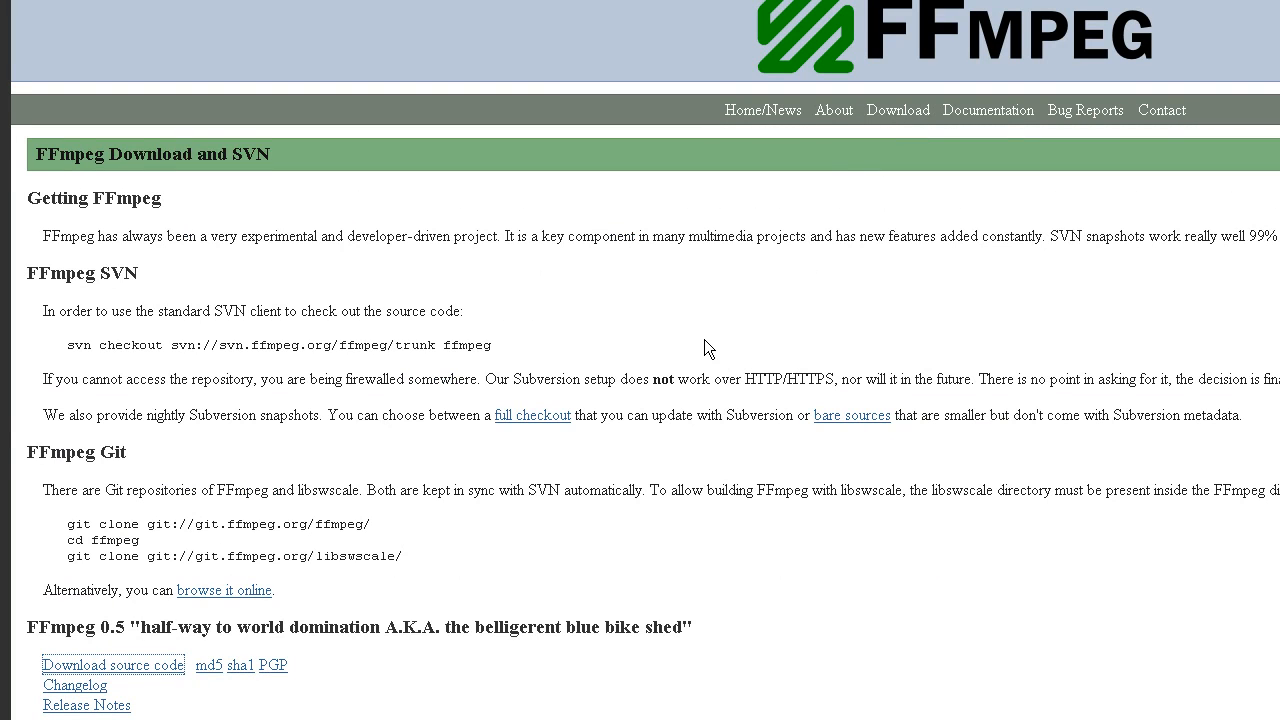
mouse_move(430, 480)
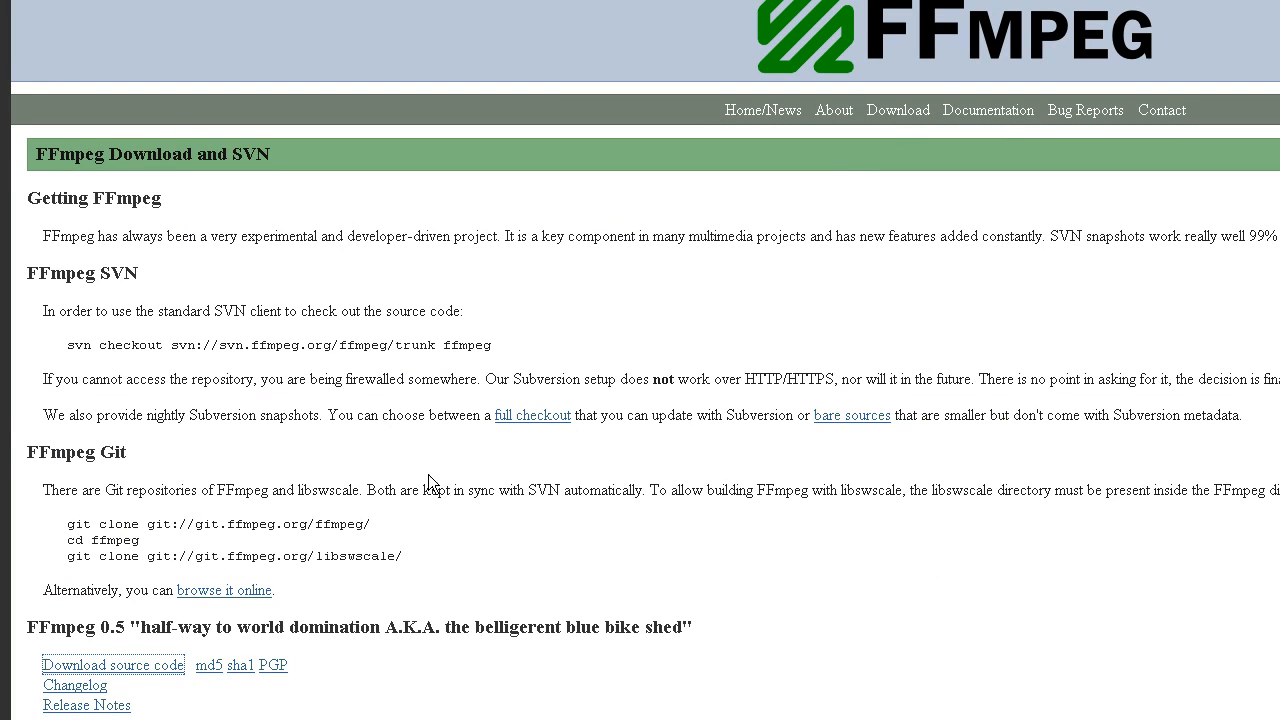
mouse_move(443, 477)
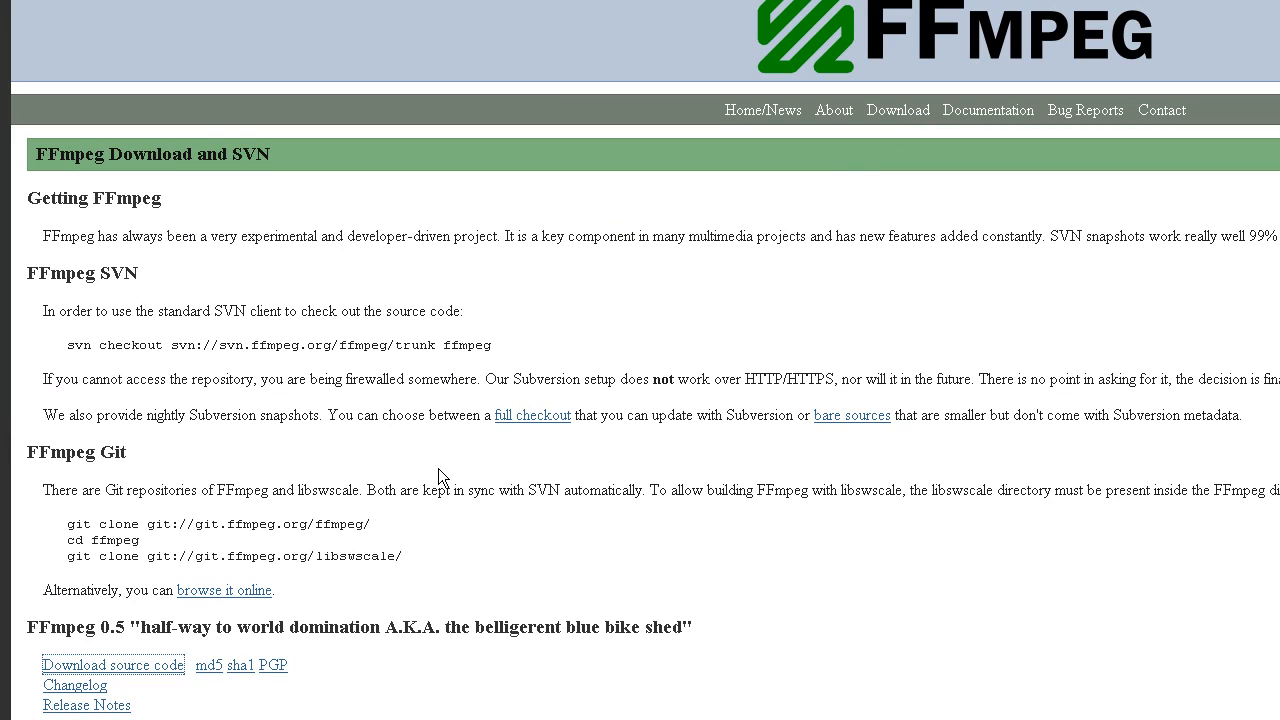
mouse_move(450, 512)
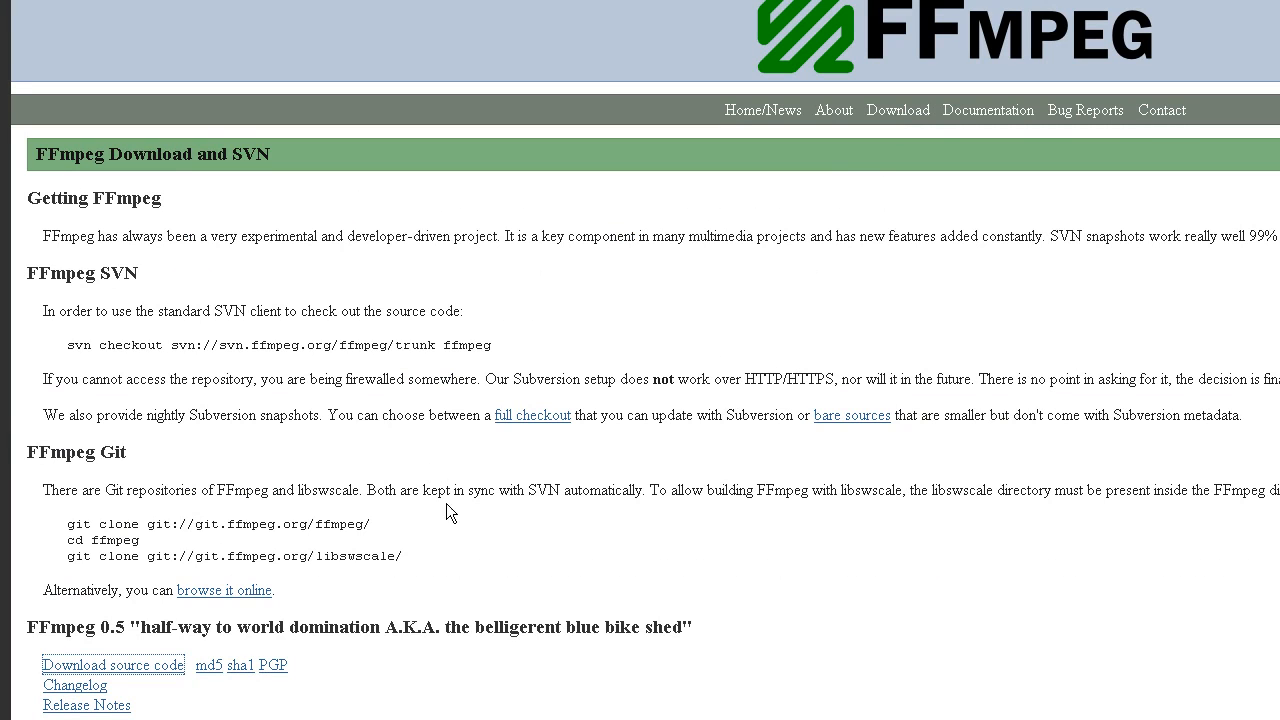
mouse_move(651, 558)
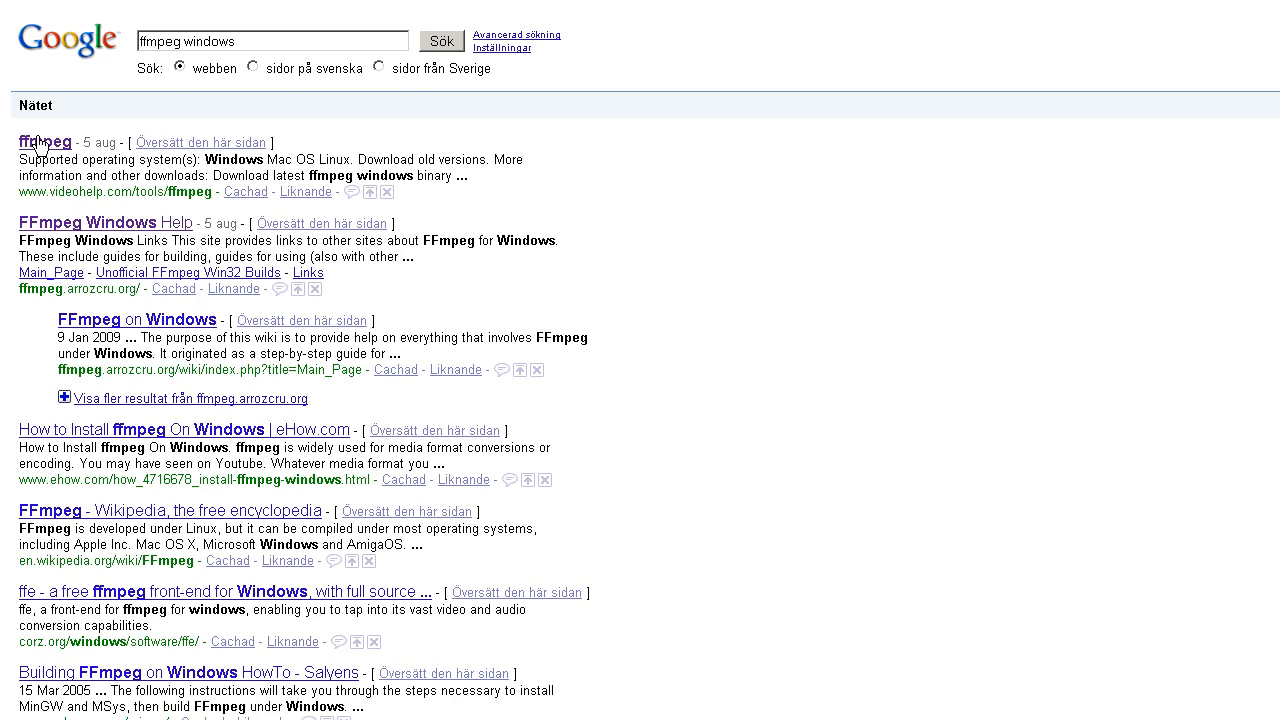
Step: Open VideoHelp's ffmpeg listing and follow its 'ffmpeg 0.5 here' Windows binary link
left_click(44, 141)
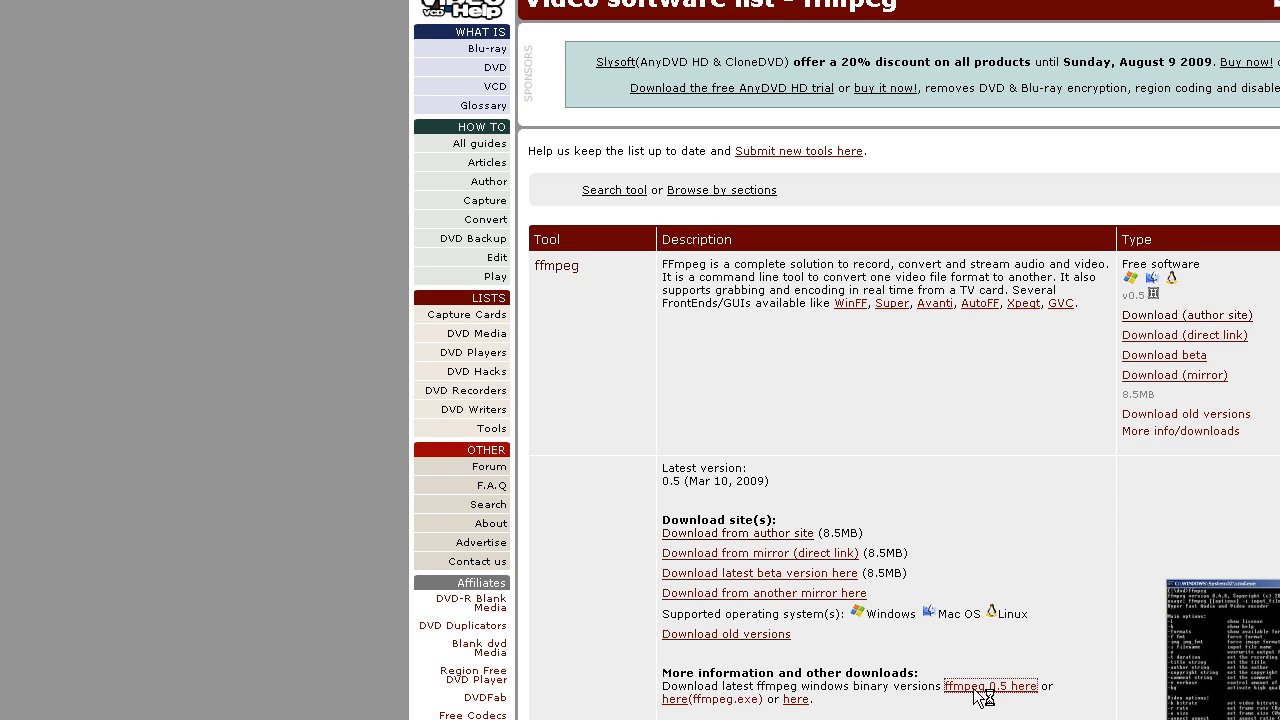
left_click(991, 686)
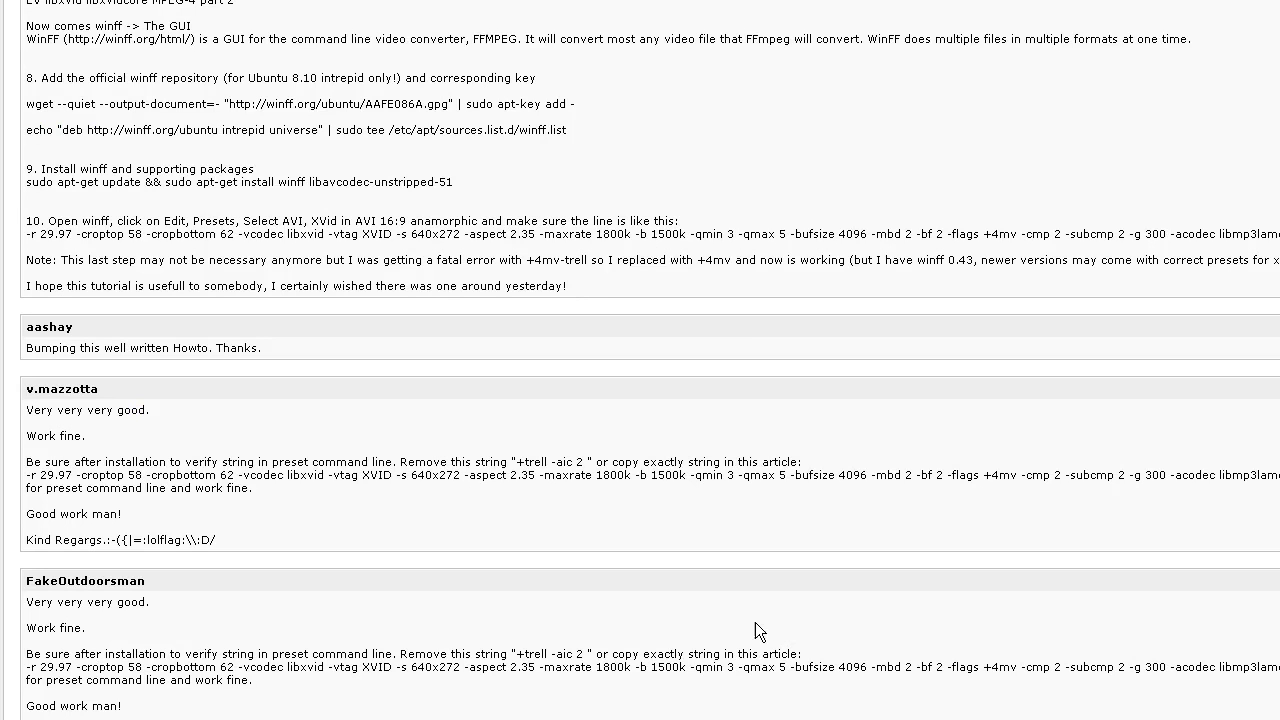
mouse_move(758, 570)
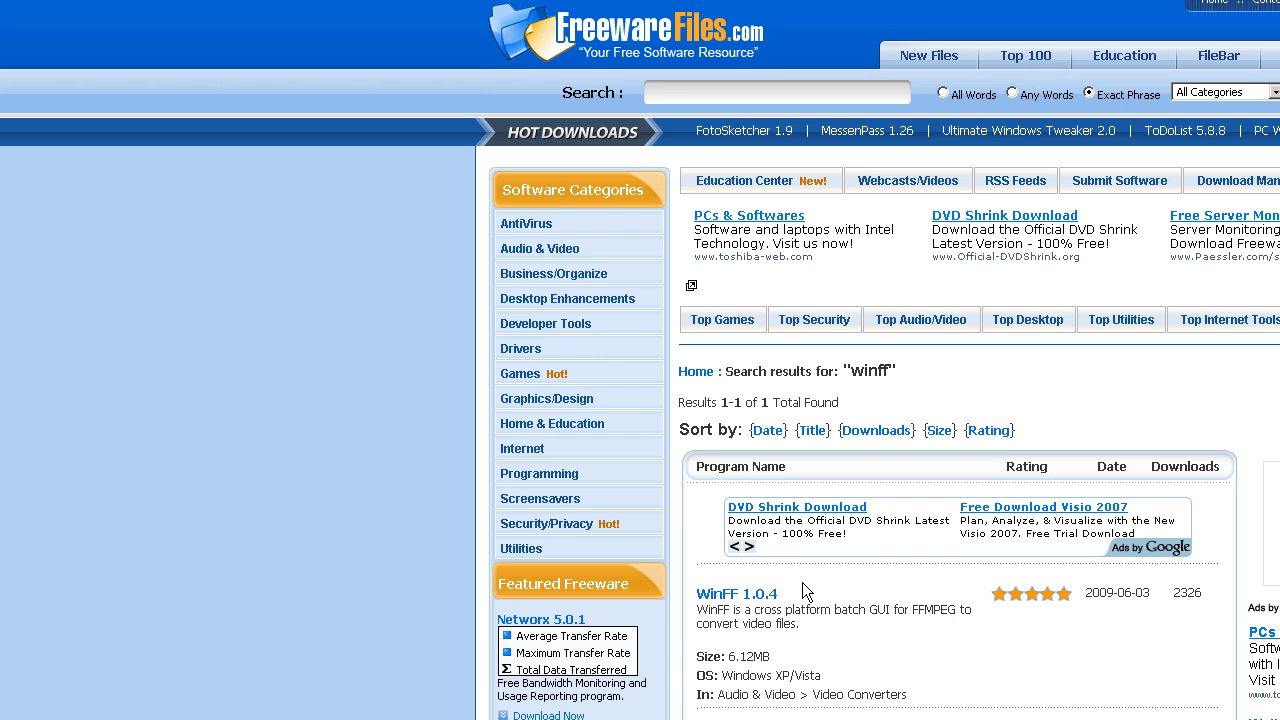
mouse_move(730, 594)
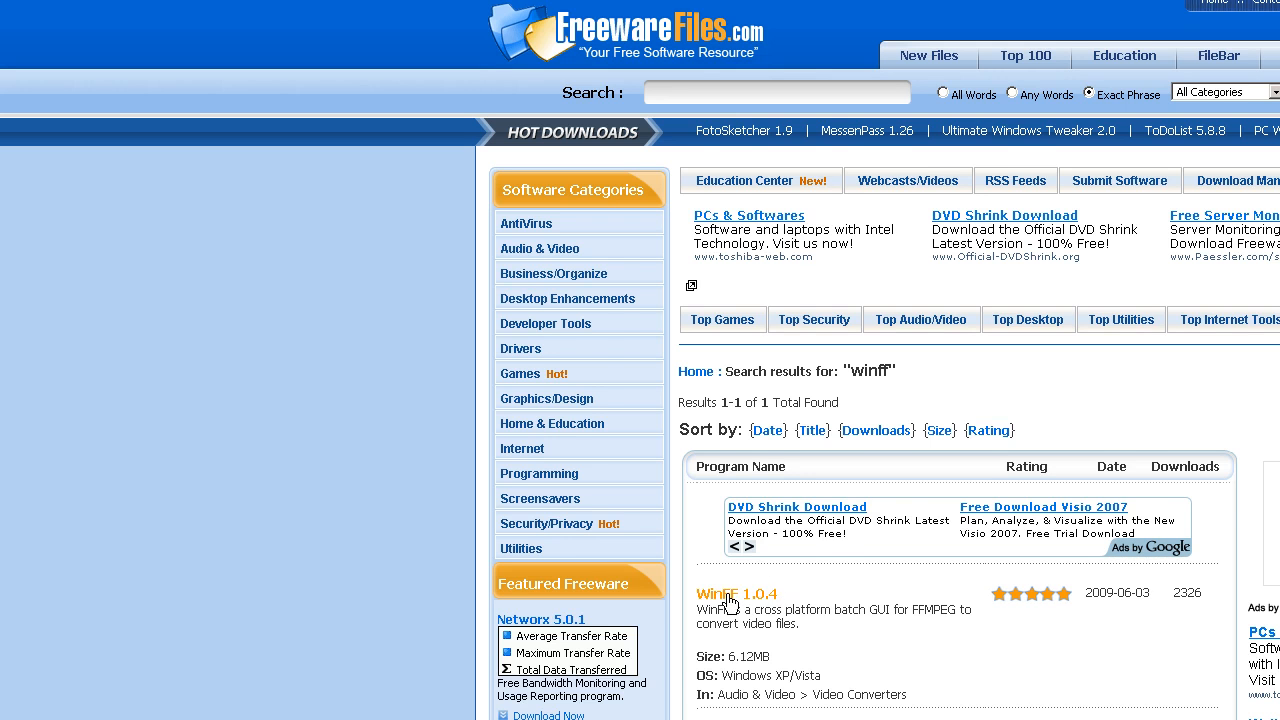
Step: Open WinFF 1.0.4 from the FreewareFiles winff search results
left_click(724, 594)
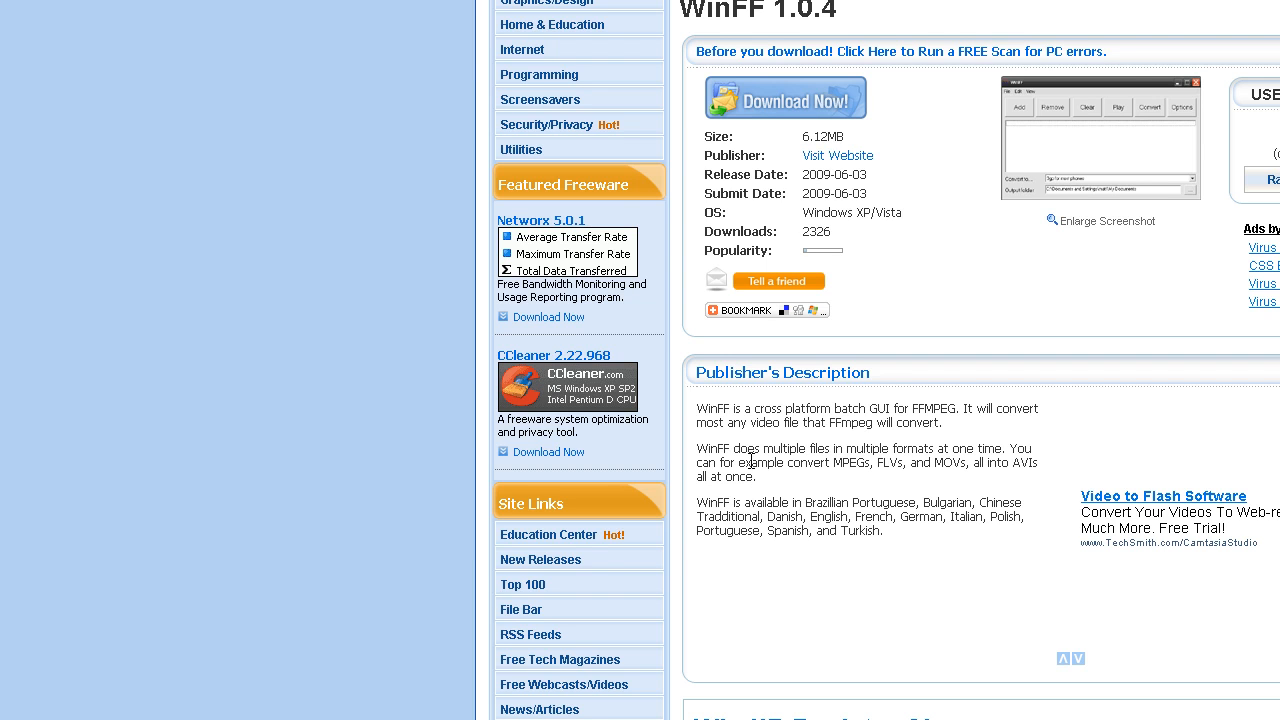
mouse_move(752, 460)
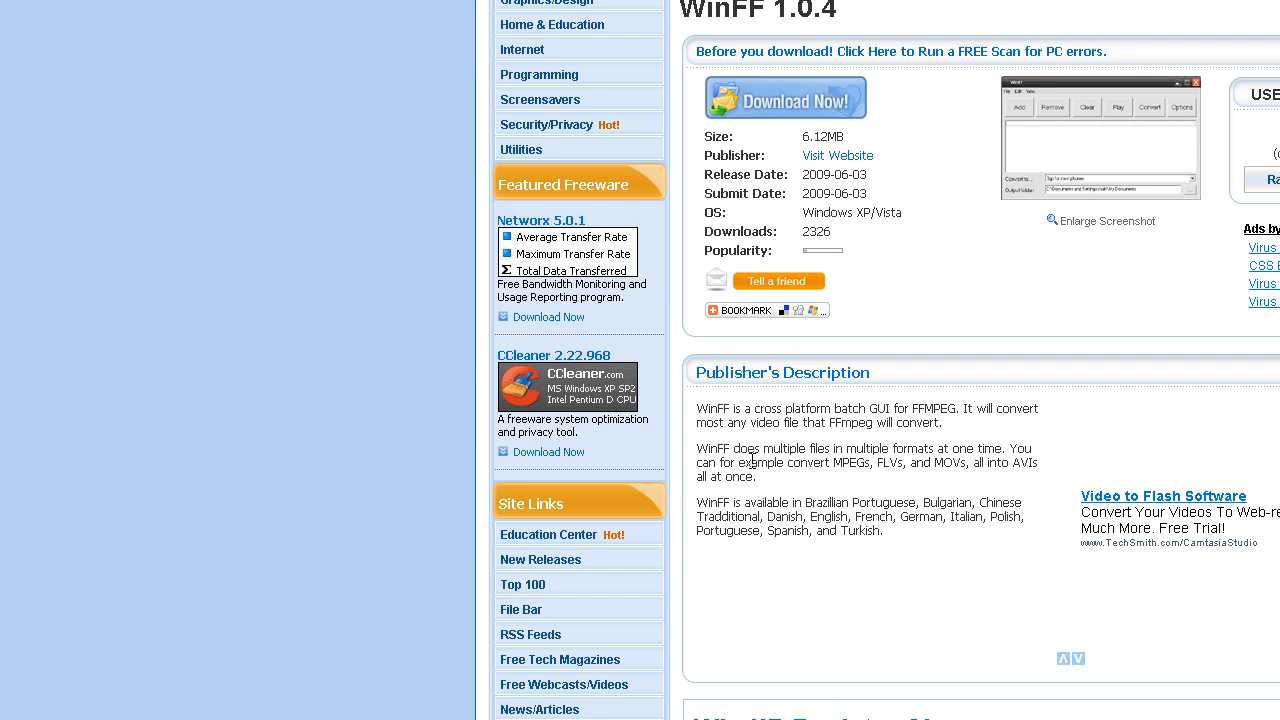
mouse_move(799, 447)
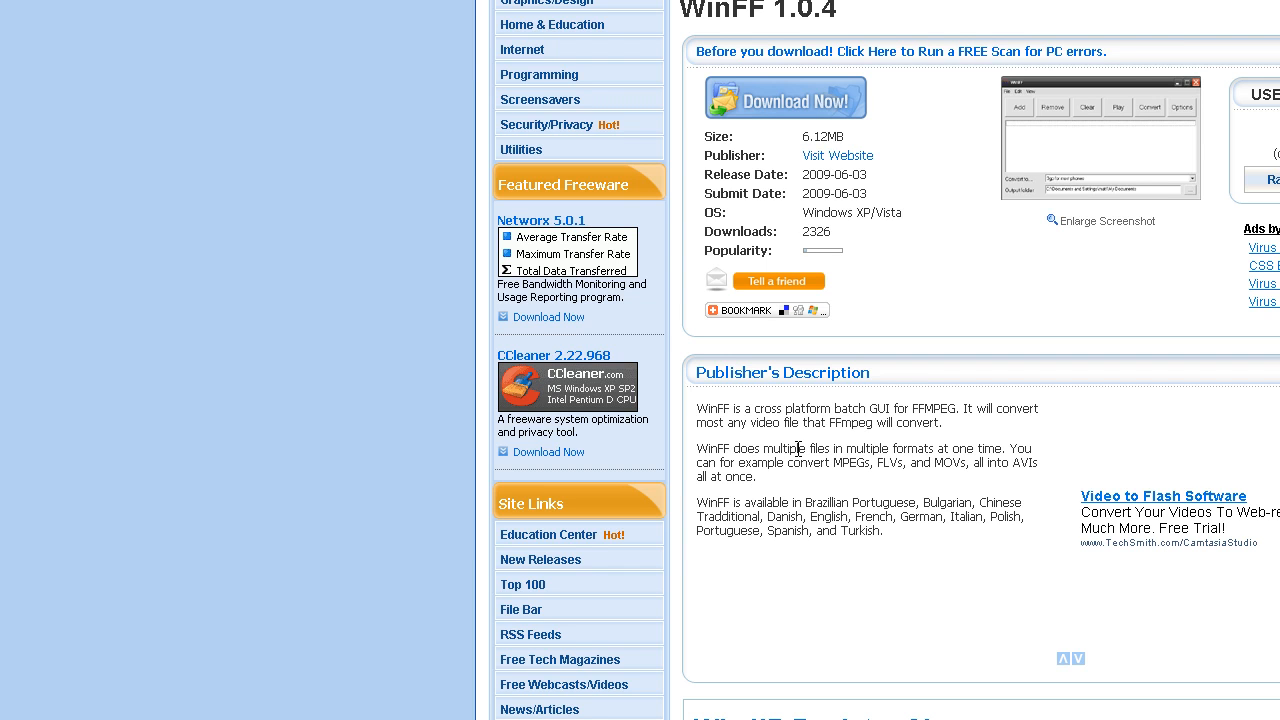
mouse_move(798, 449)
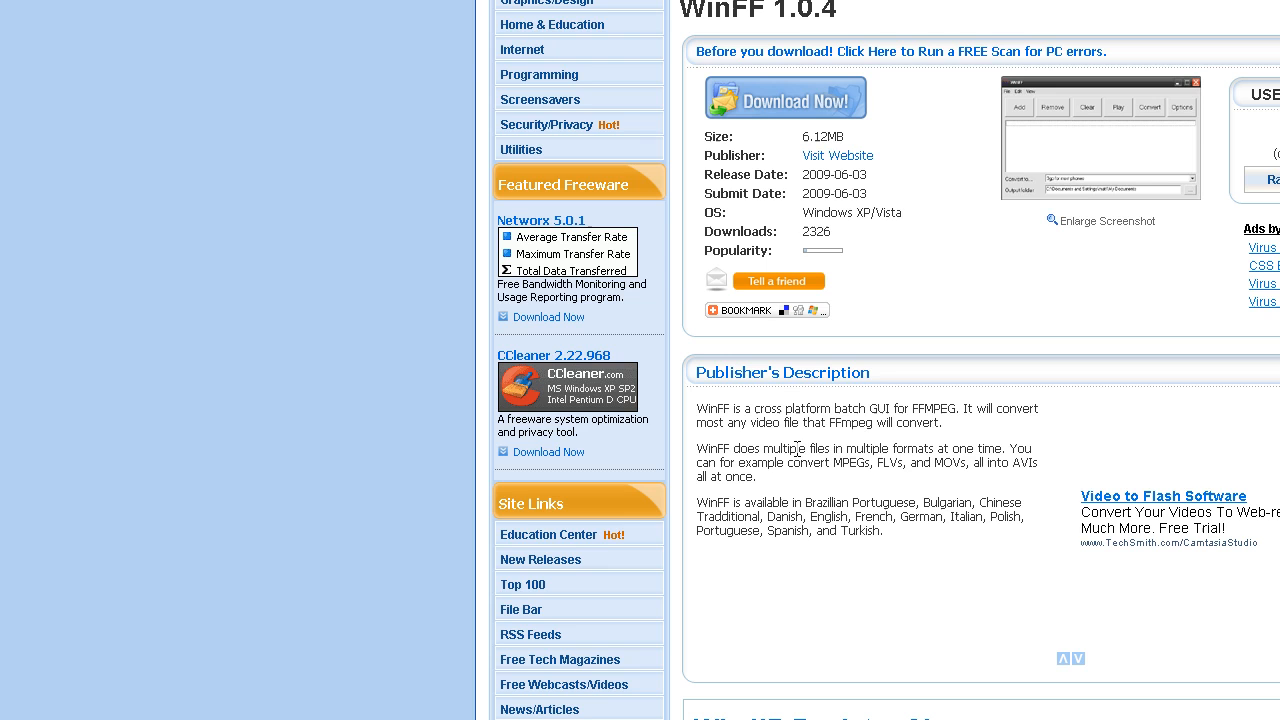
mouse_move(797, 450)
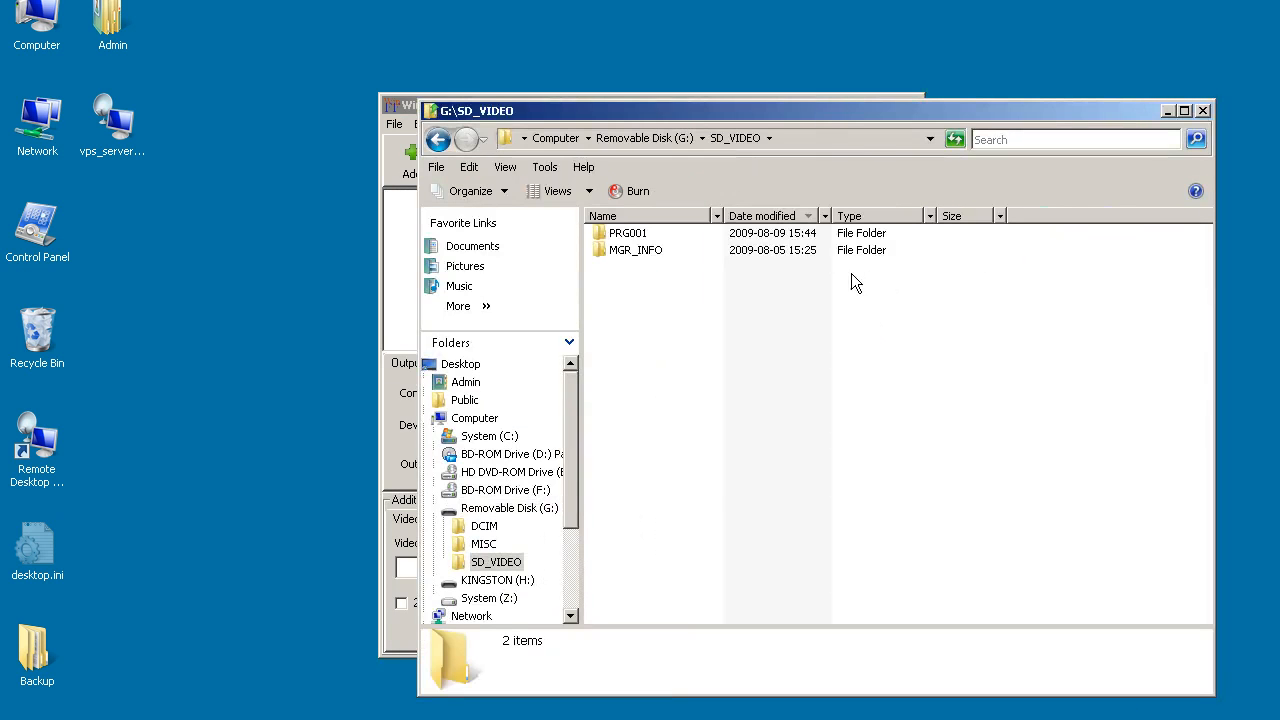
Step: Open the camcorder's G:\SD_VIDEO\PRG001 folder holding MOV001.MOD
double_click(628, 232)
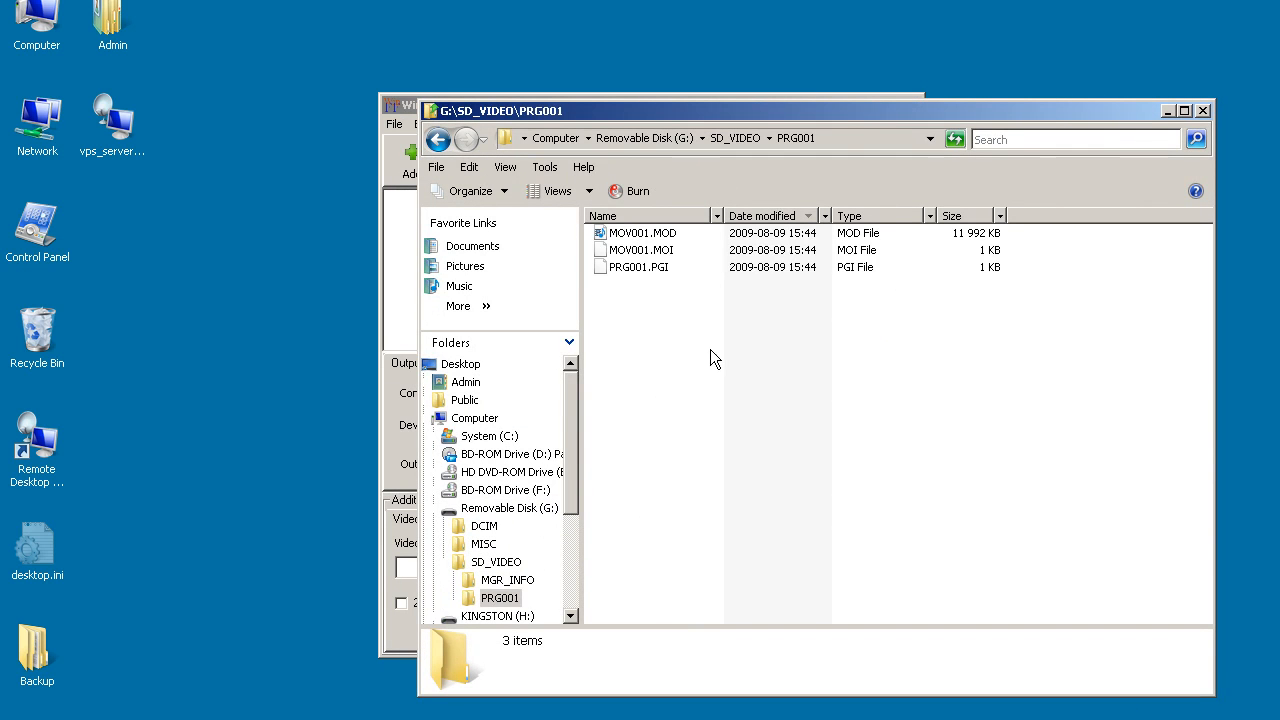
mouse_move(724, 290)
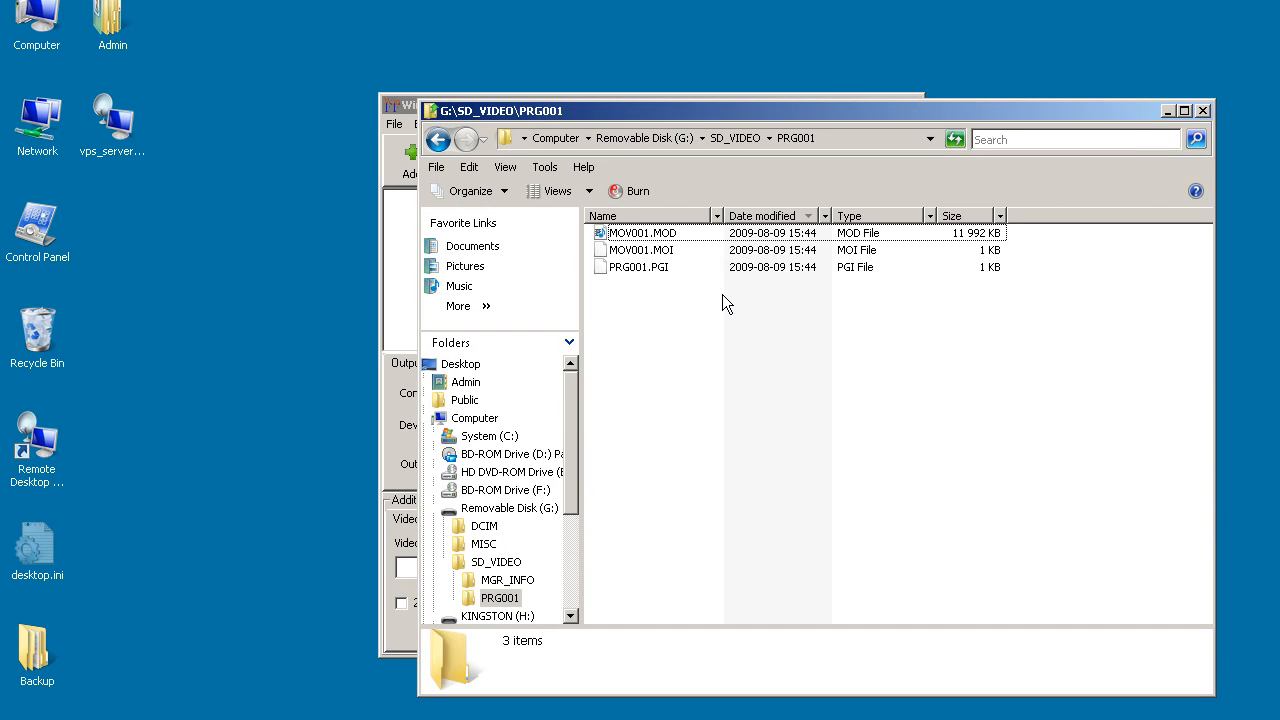
mouse_move(715, 251)
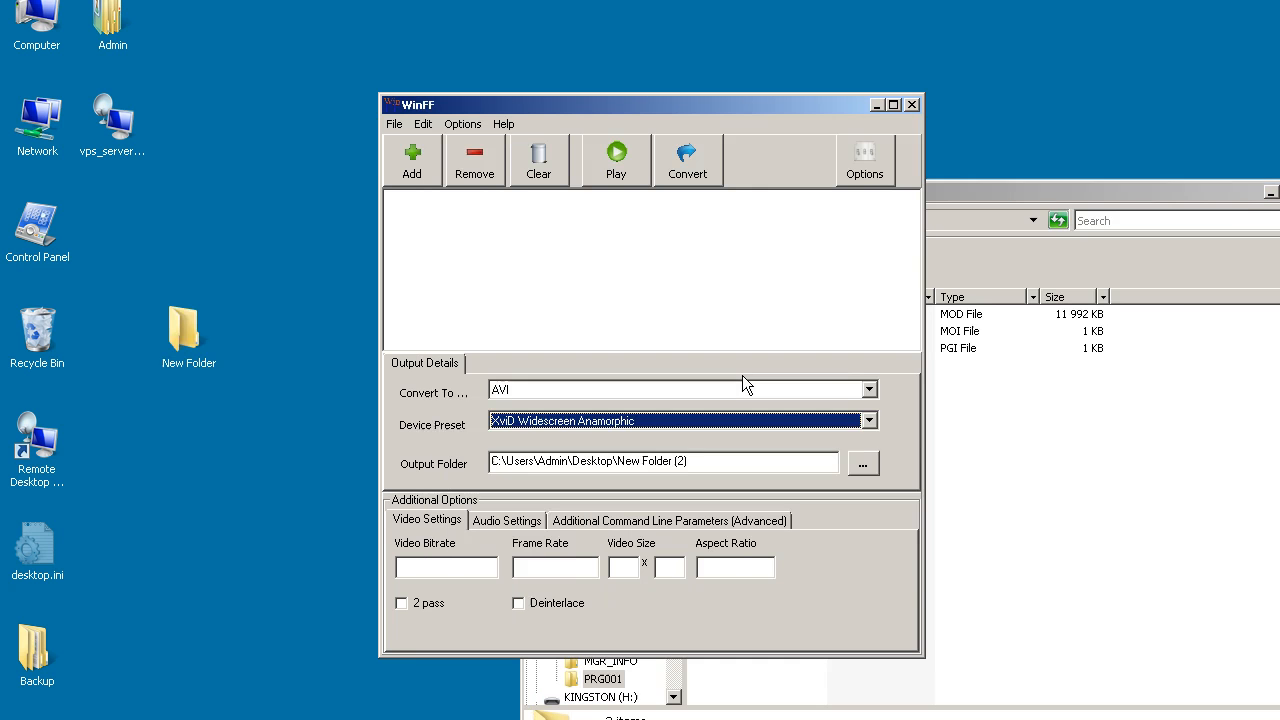
Step: Add G:\SD_VIDEO\PRG001\MOV001.MOD to WinFF's list, keeping AVI with XviD Widescreen
left_click(682, 420)
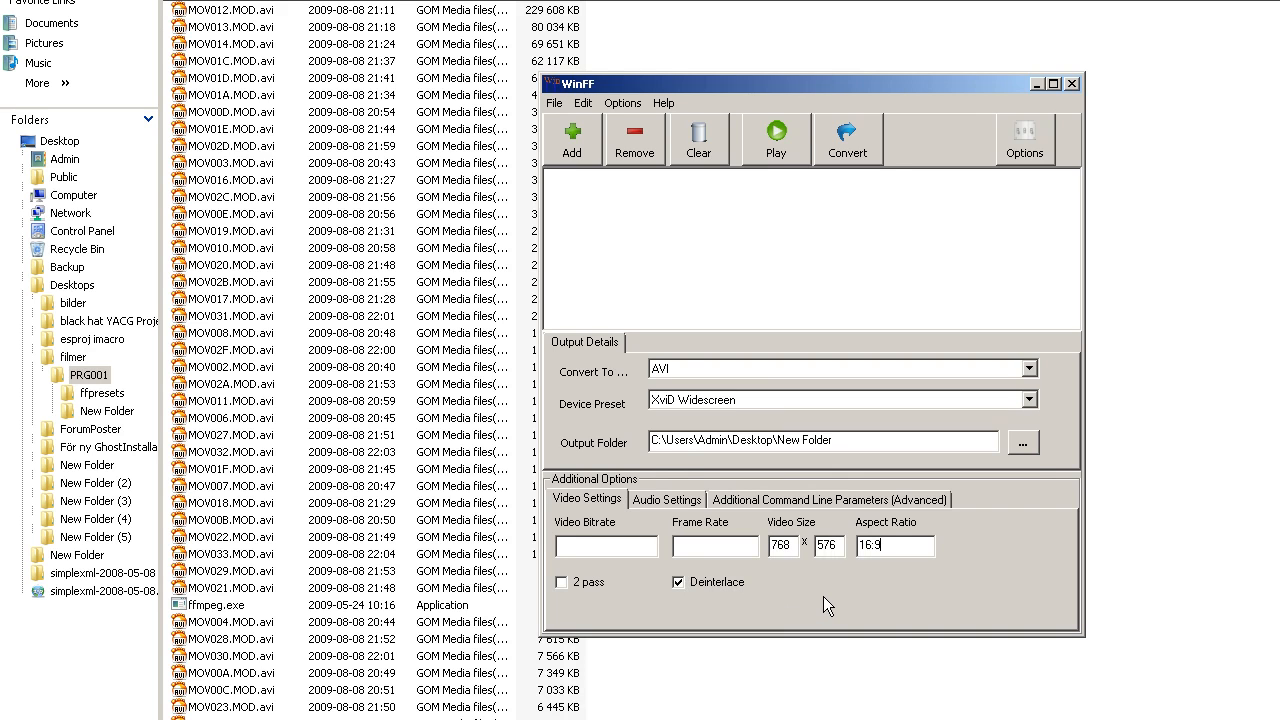
left_click(571, 138)
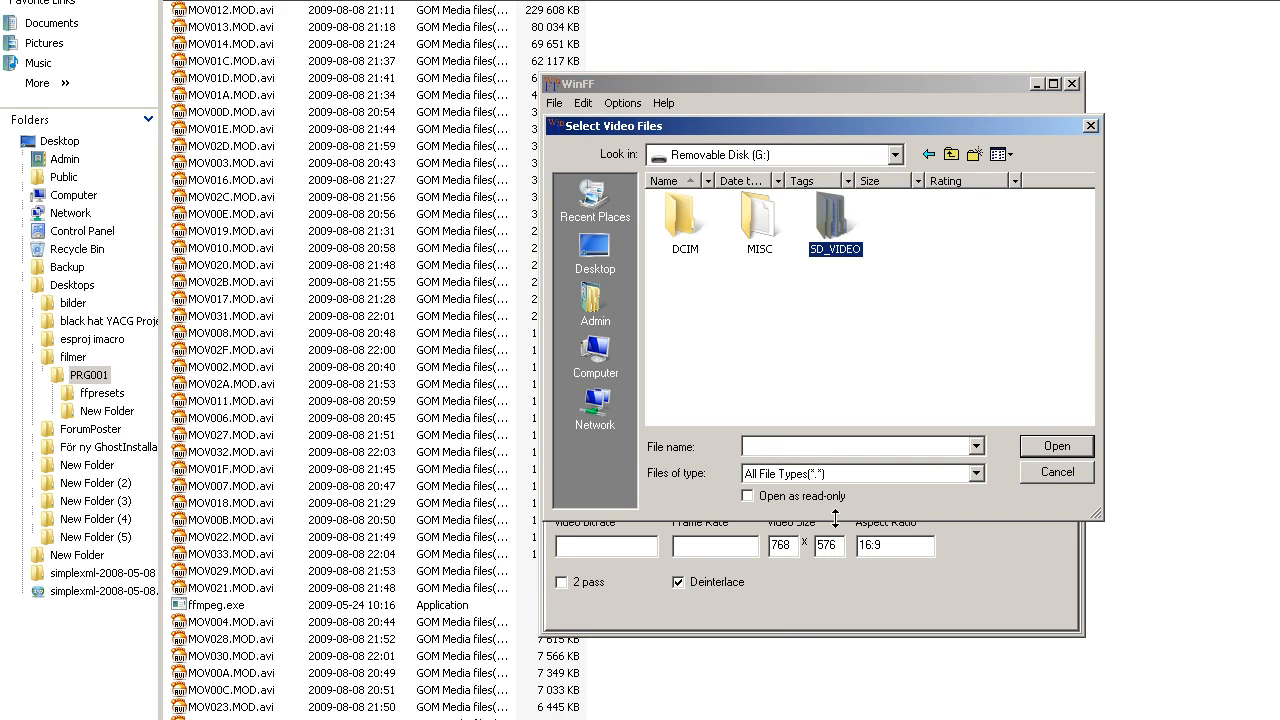
double_click(835, 215)
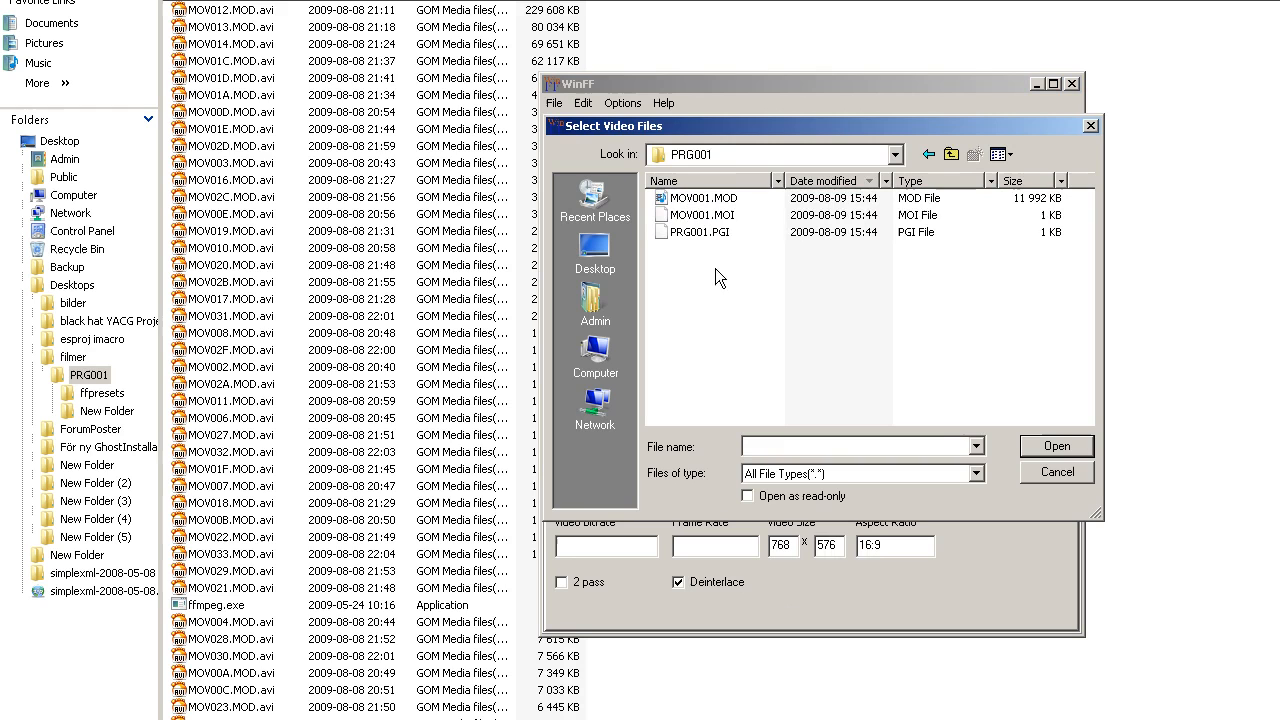
mouse_move(695, 163)
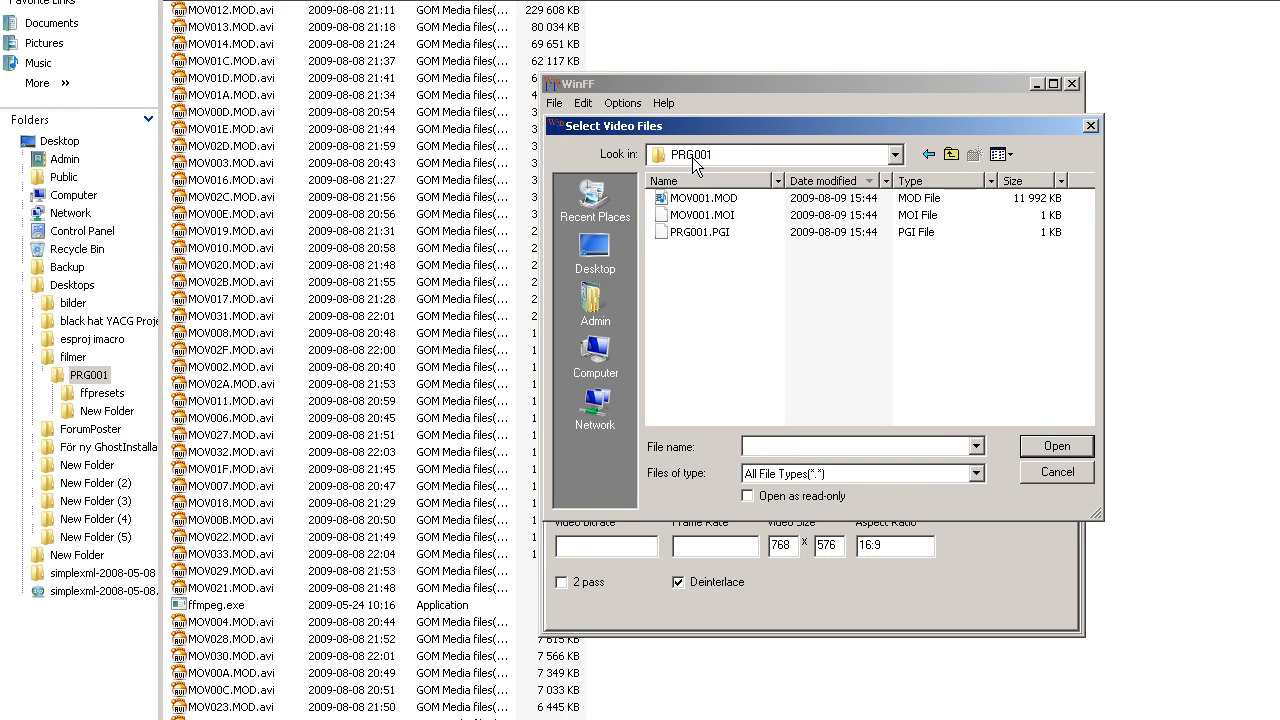
mouse_move(738, 162)
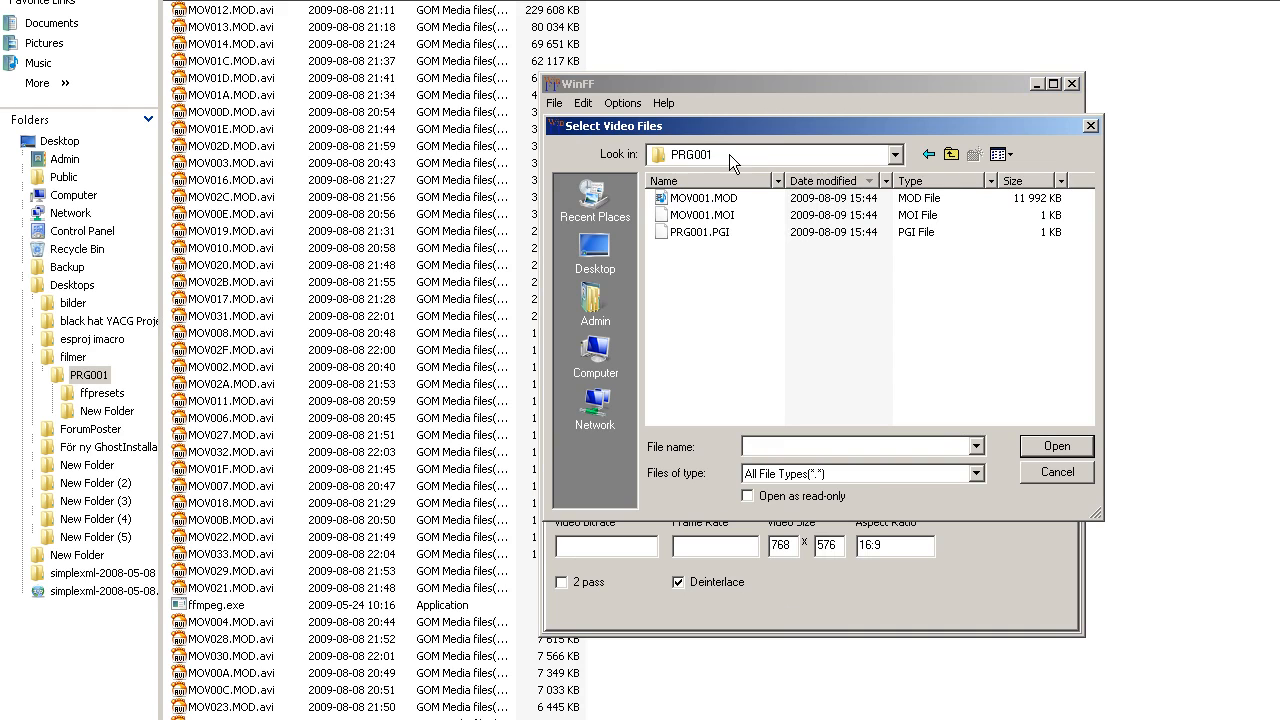
mouse_move(707, 165)
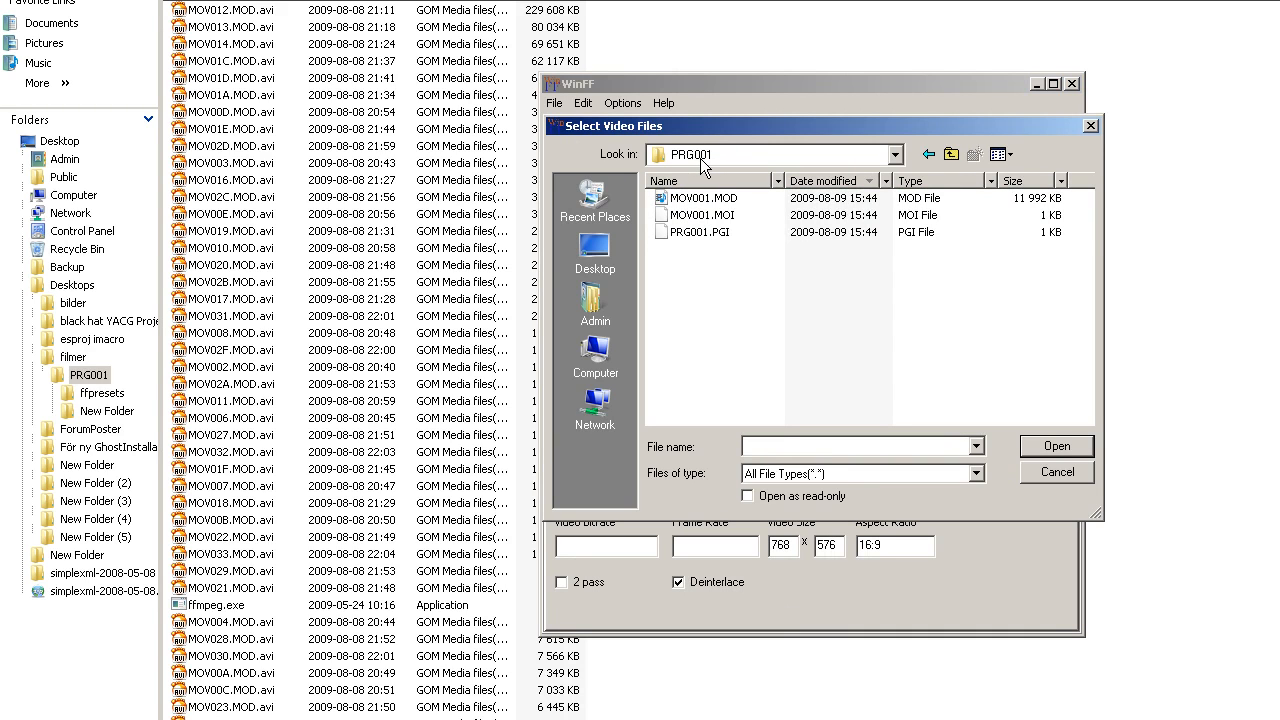
mouse_move(725, 162)
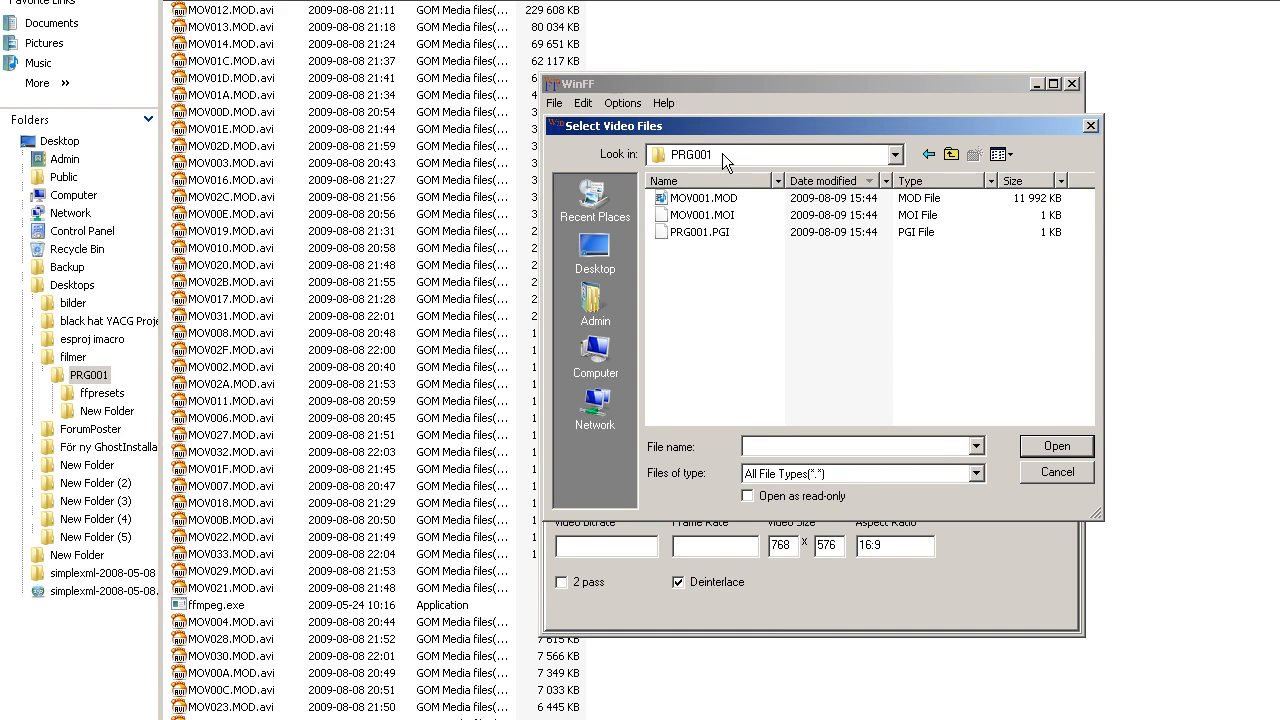
left_click(1056, 446)
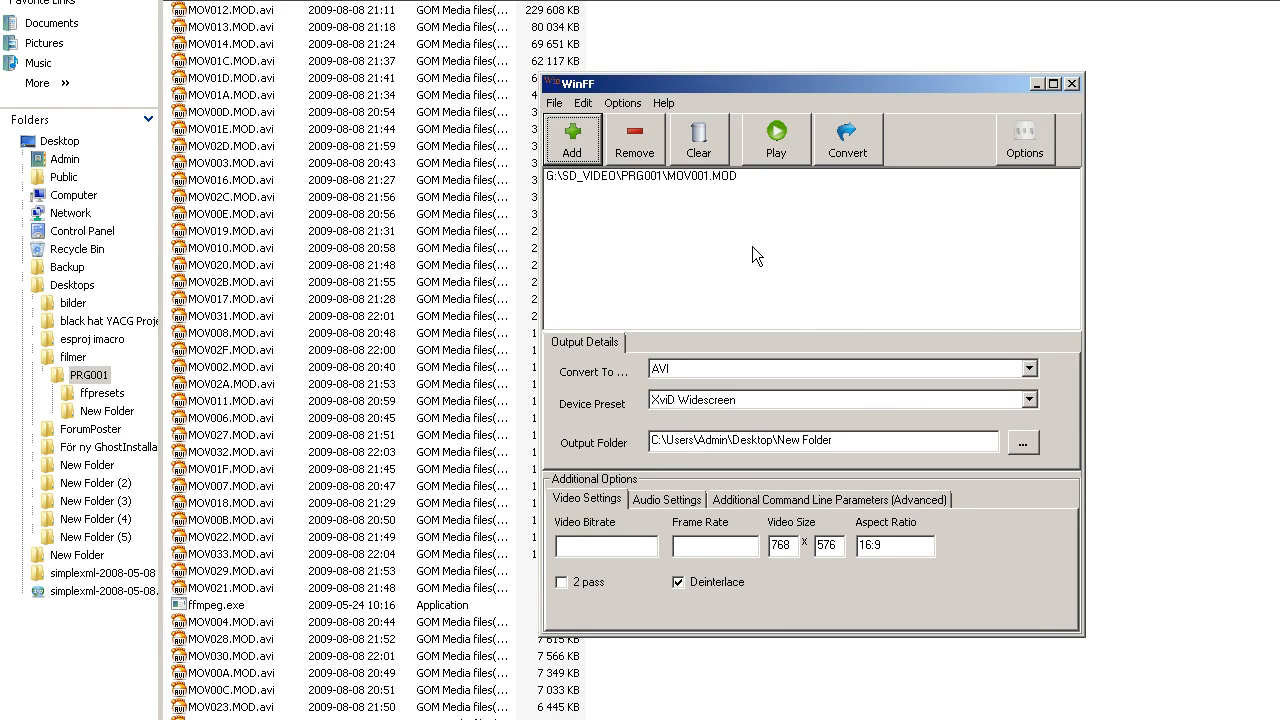
mouse_move(738, 247)
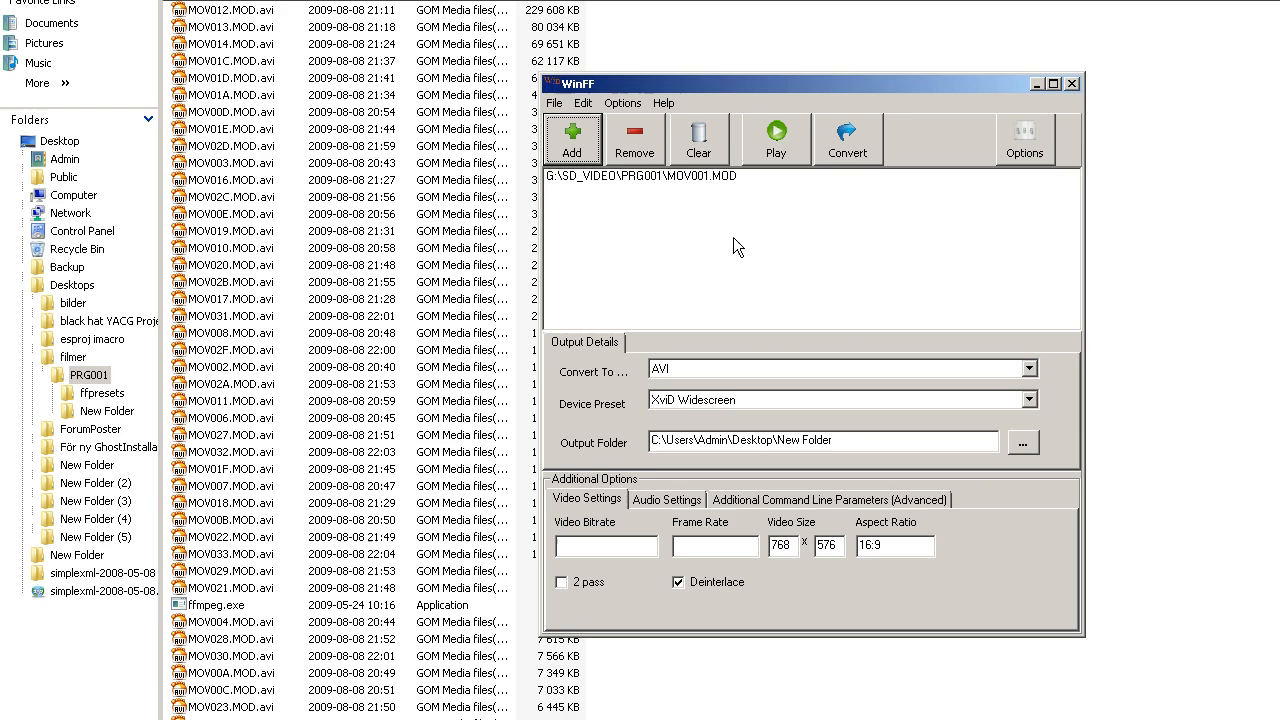
mouse_move(652, 208)
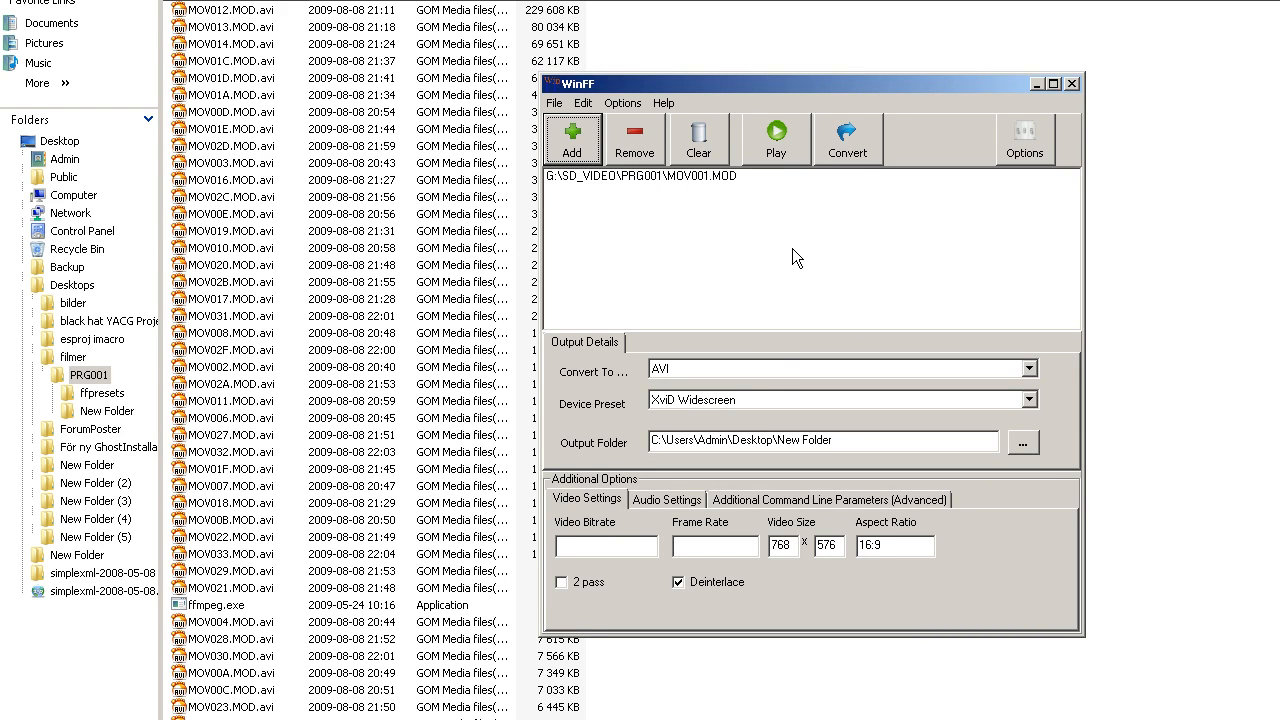
mouse_move(749, 257)
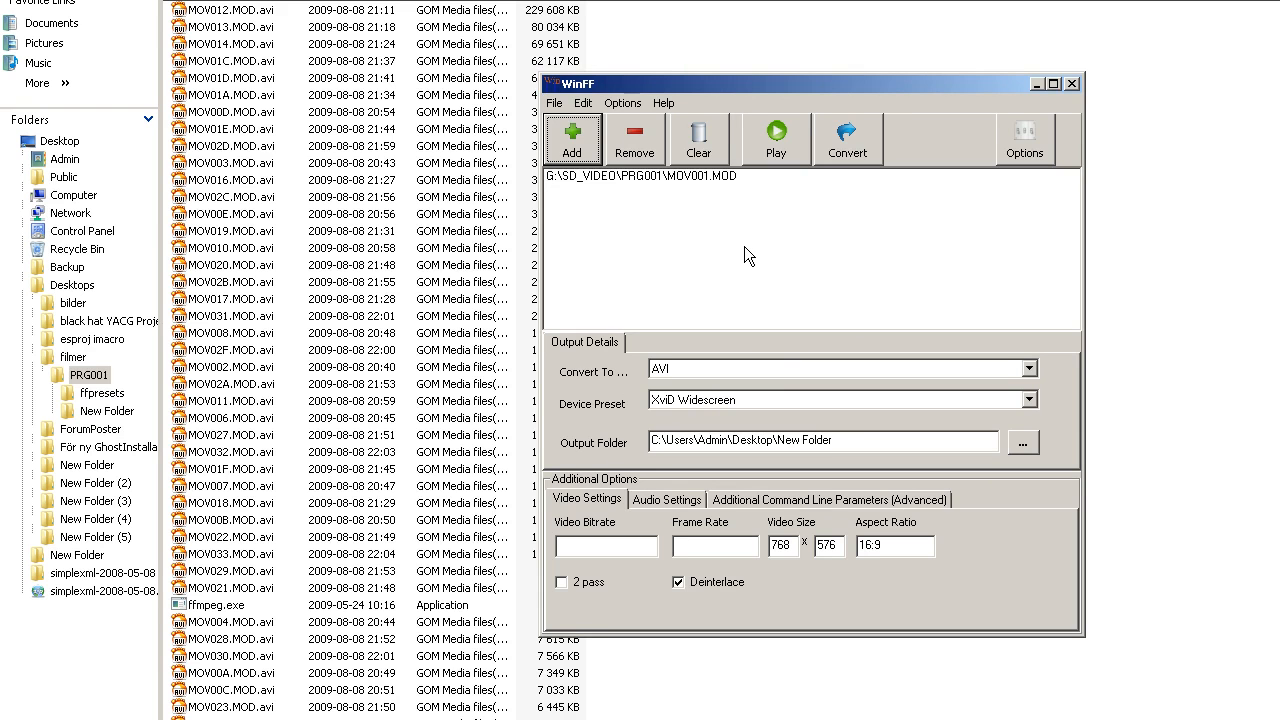
mouse_move(724, 258)
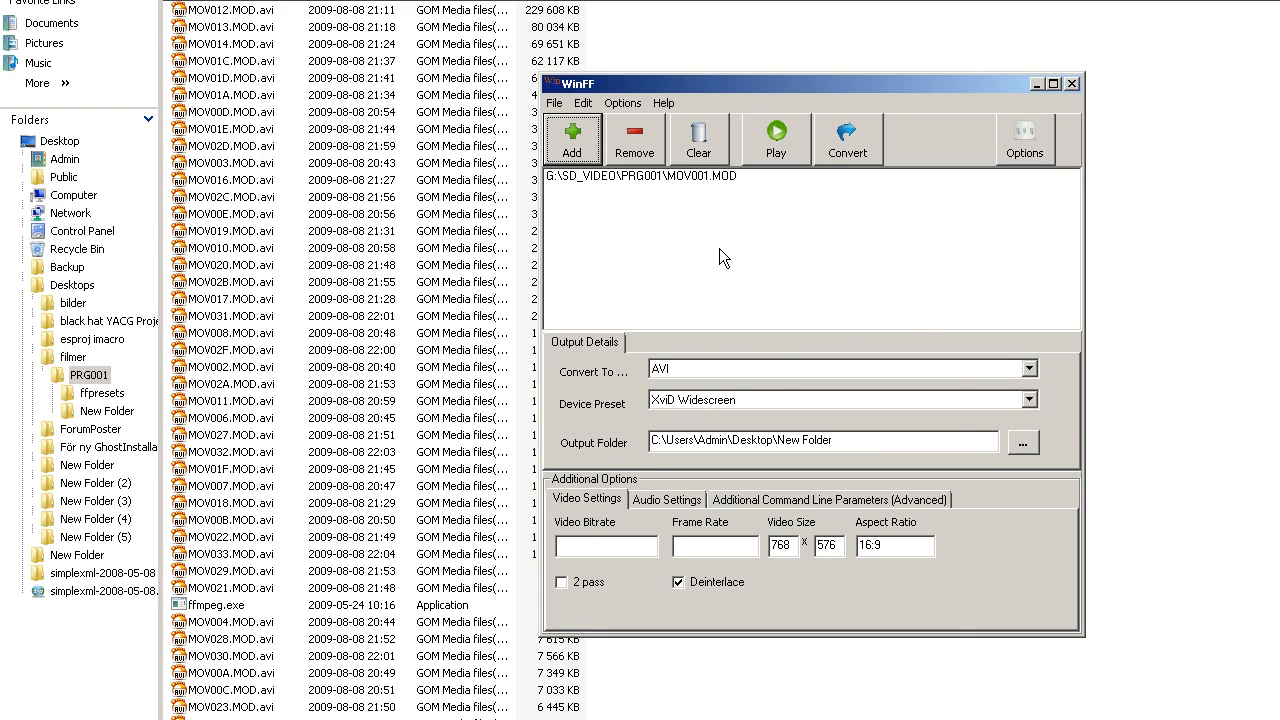
Step: Convert MOV001.MOD to MOV001.avi, letting ffmpeg run in Command Prompt
left_click(847, 138)
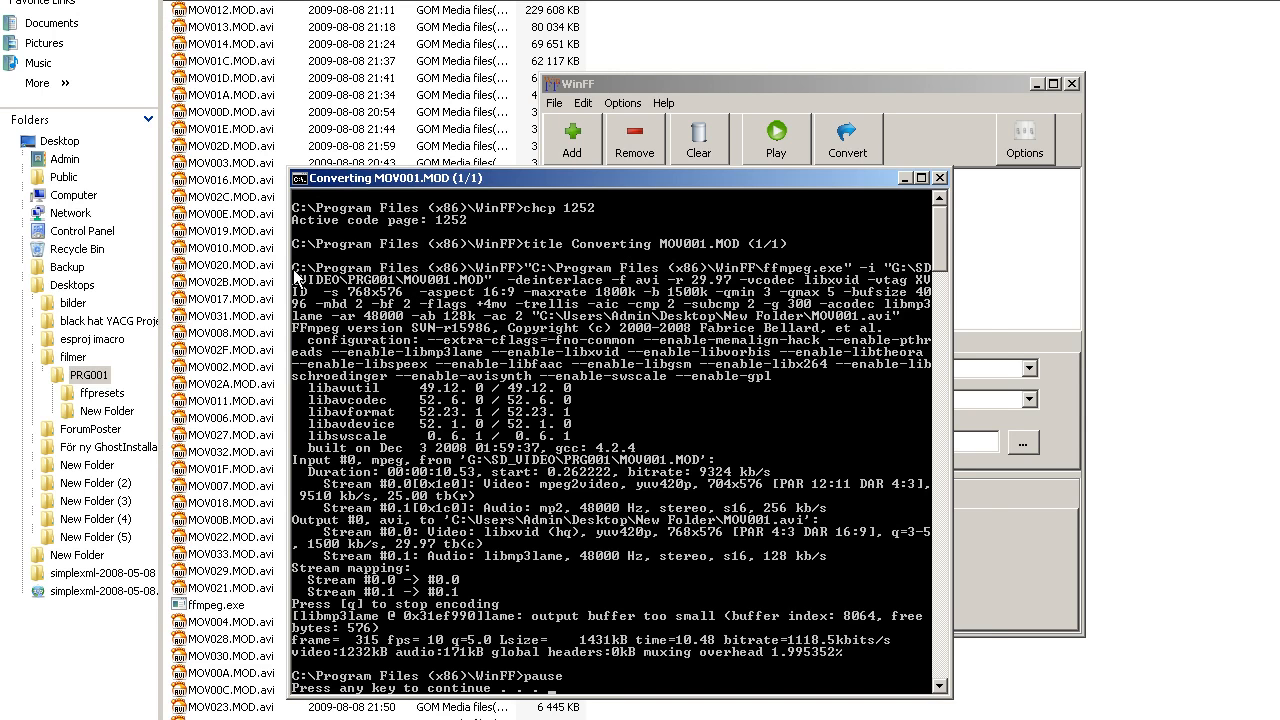
mouse_move(357, 302)
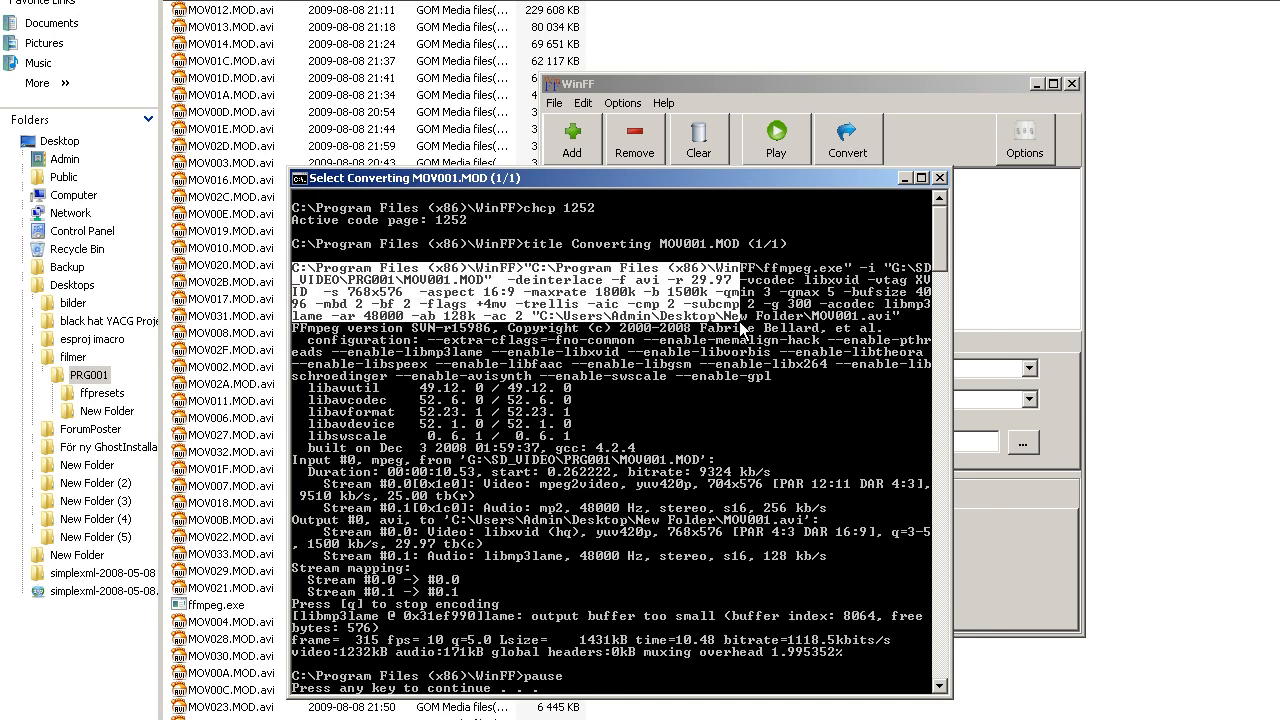
mouse_move(925, 330)
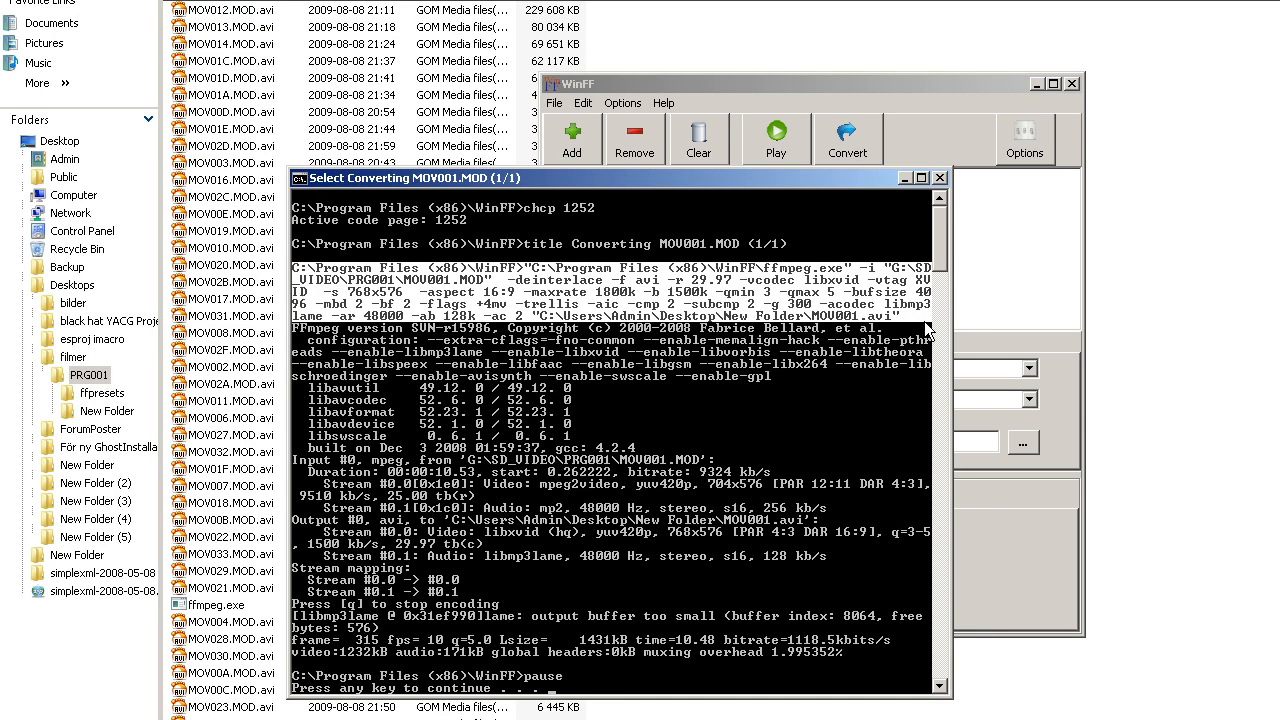
mouse_move(897, 332)
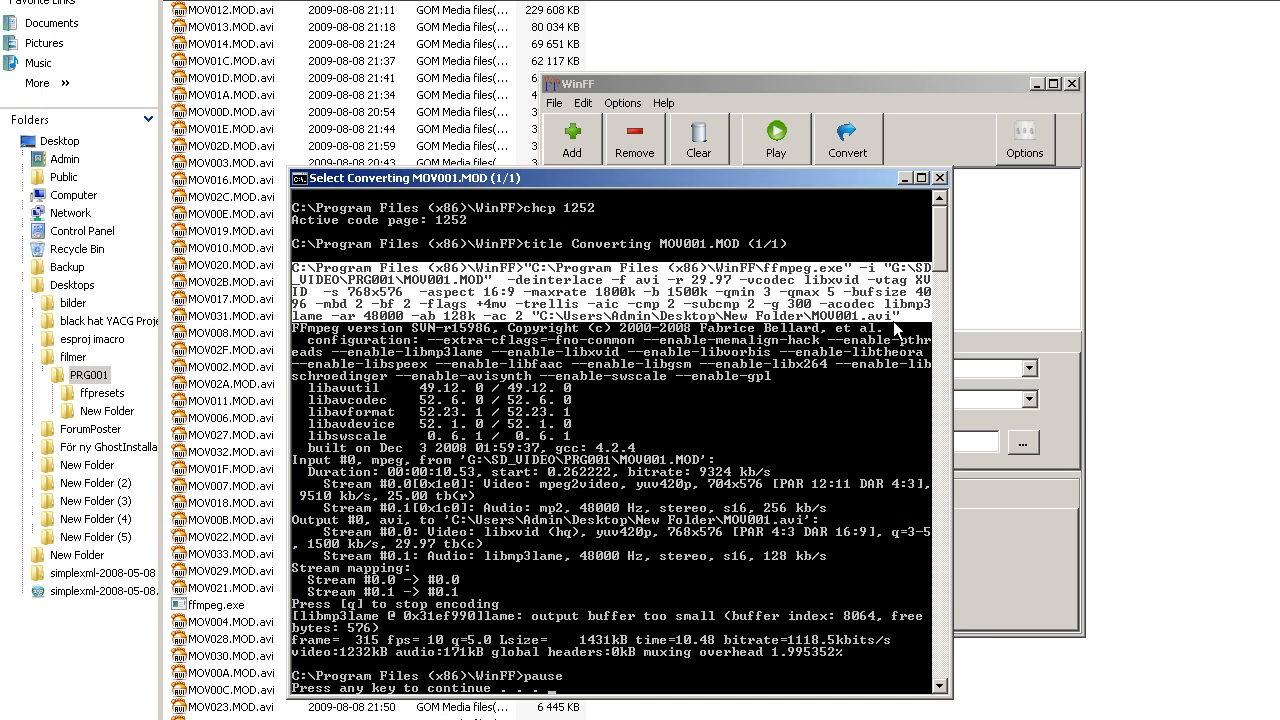
mouse_move(303, 188)
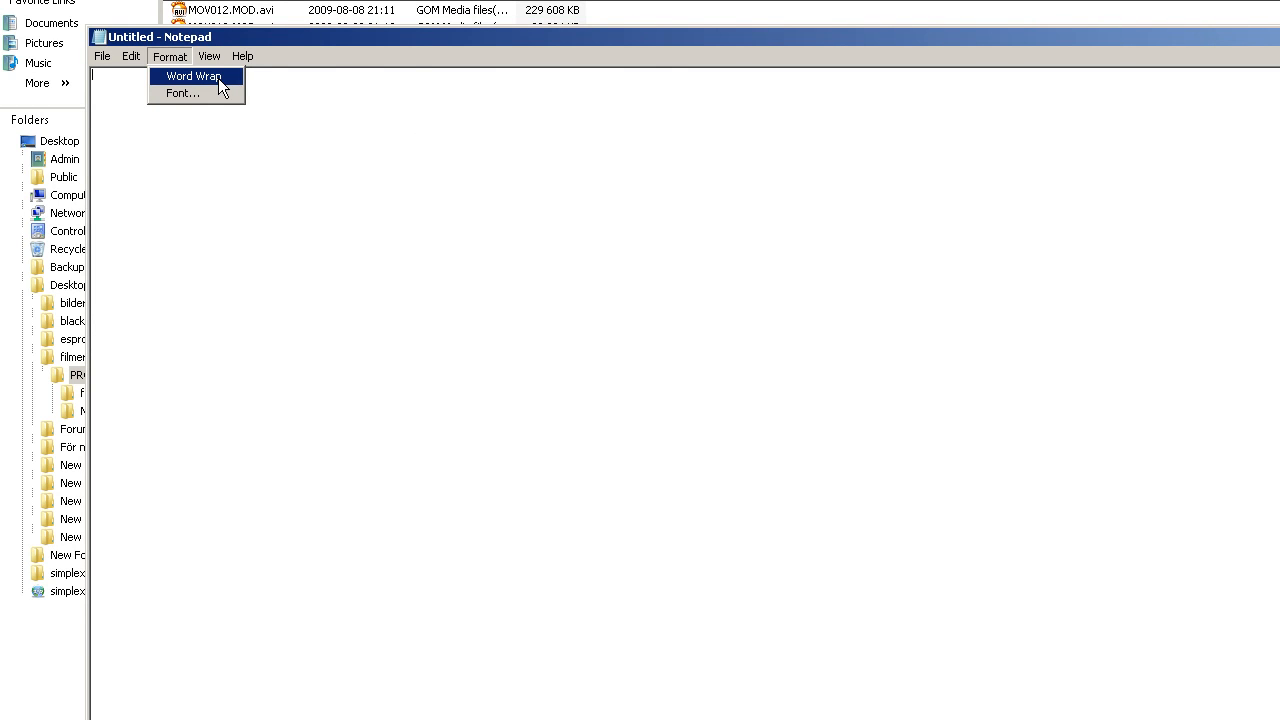
Step: Start a new Notepad document and paste the copied ffmpeg command line
left_click(242, 56)
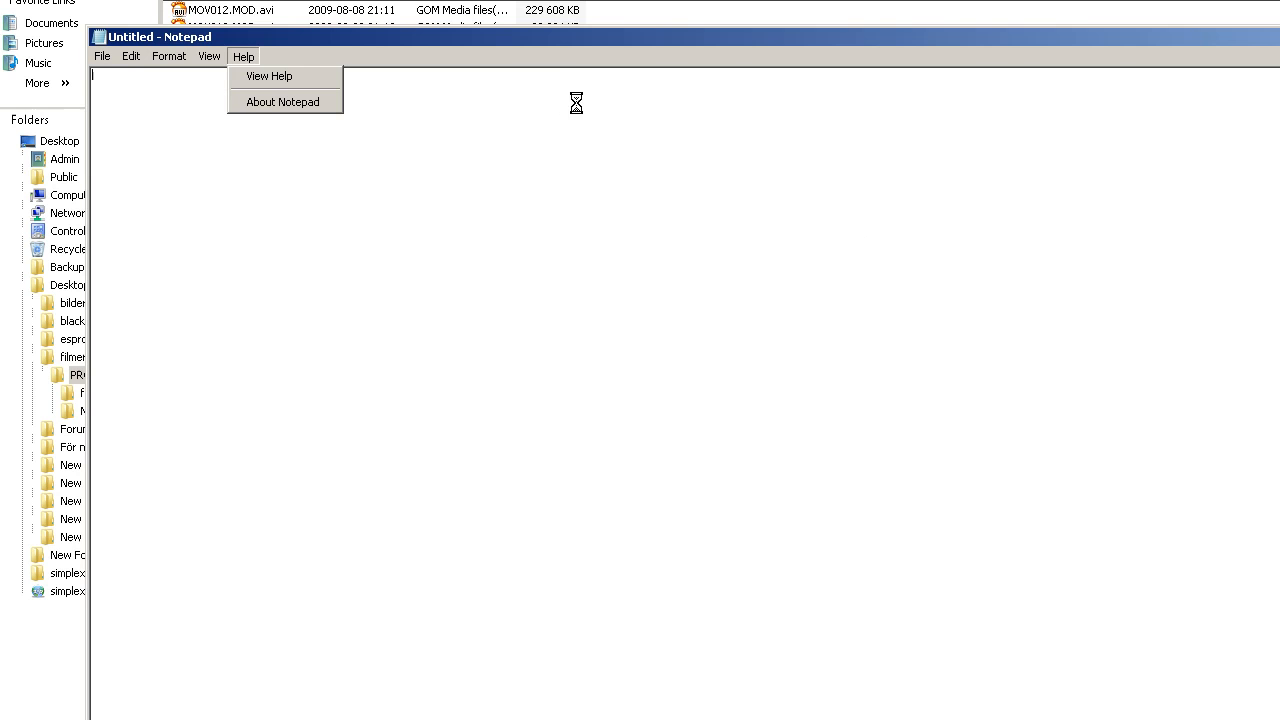
left_click(509, 236)
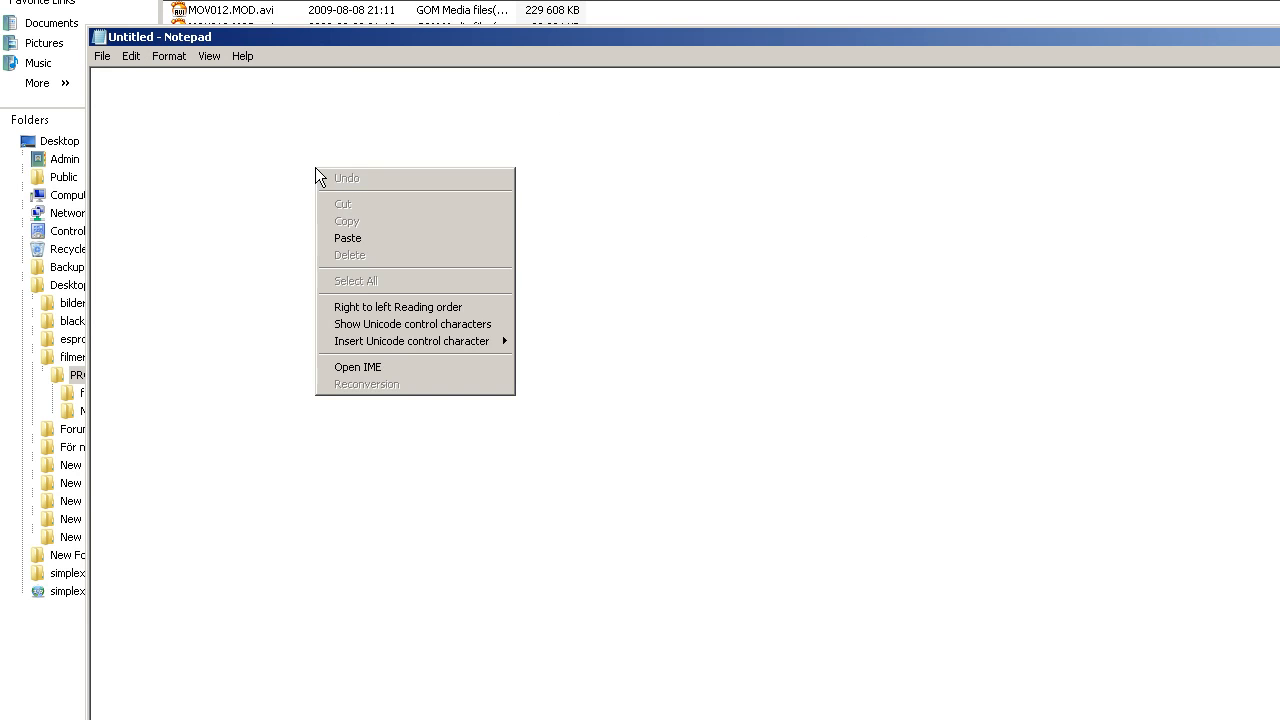
left_click(347, 238)
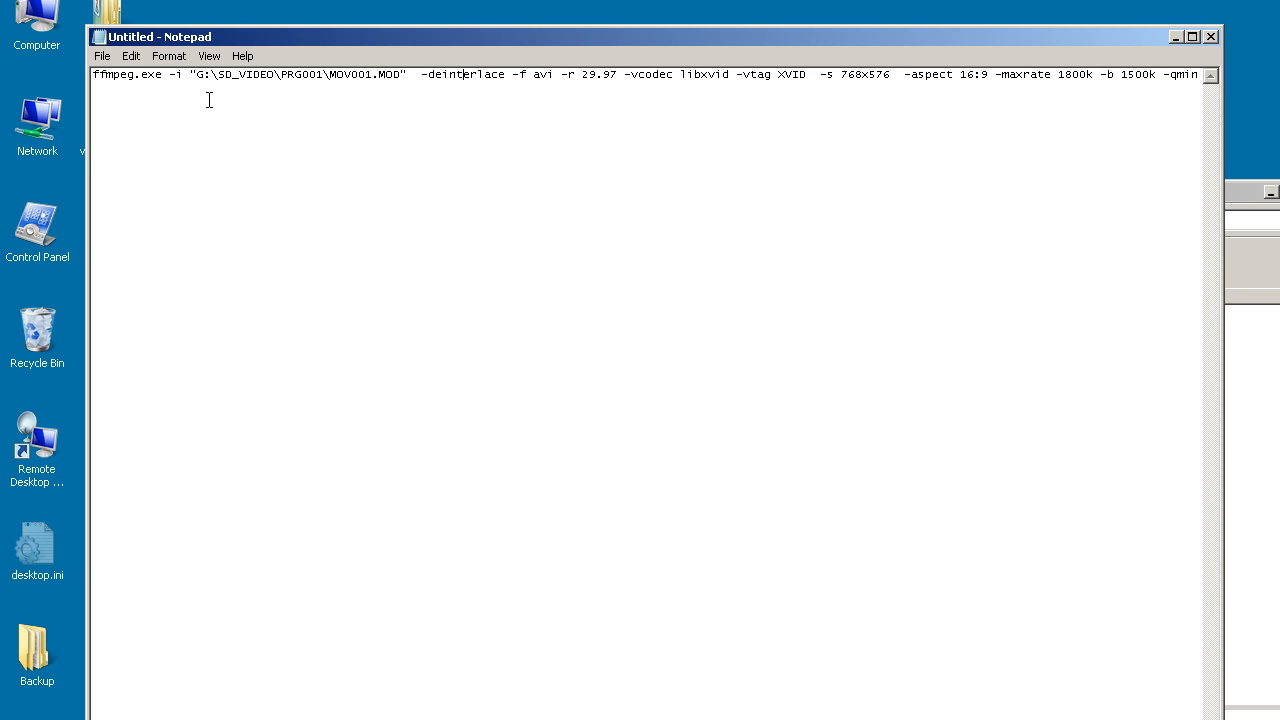
mouse_move(228, 98)
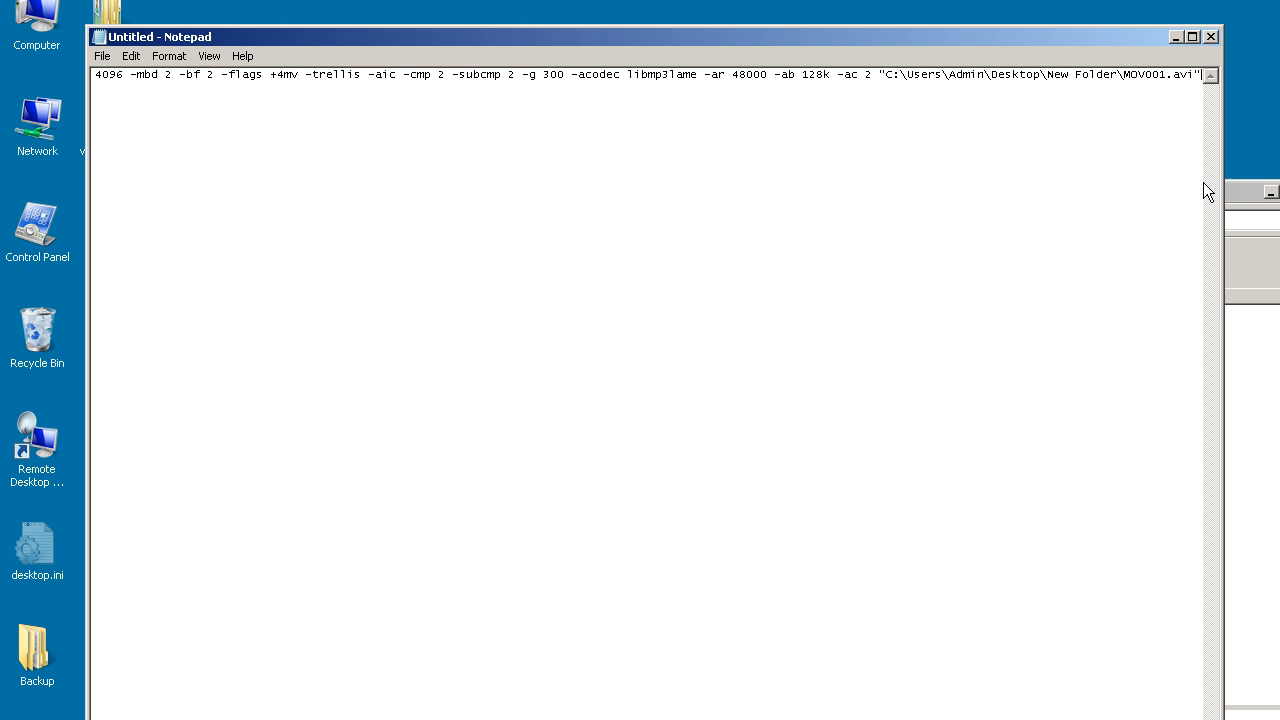
mouse_move(645, 514)
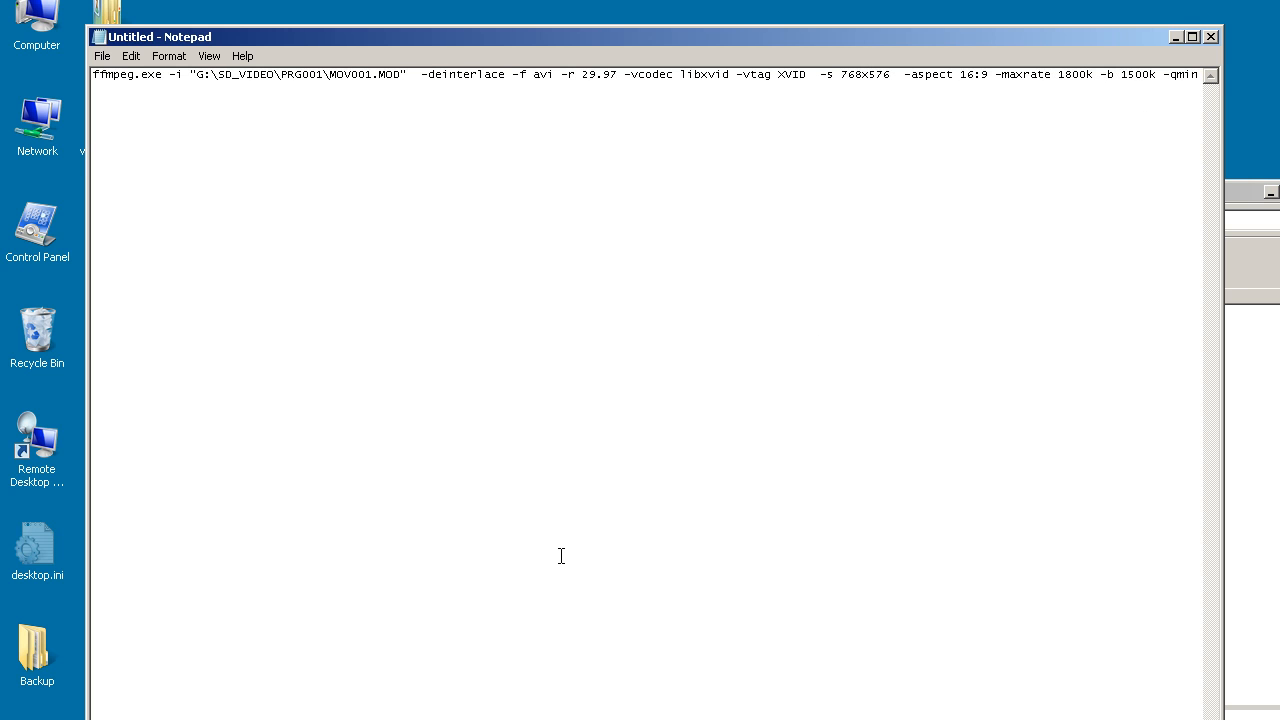
mouse_move(423, 121)
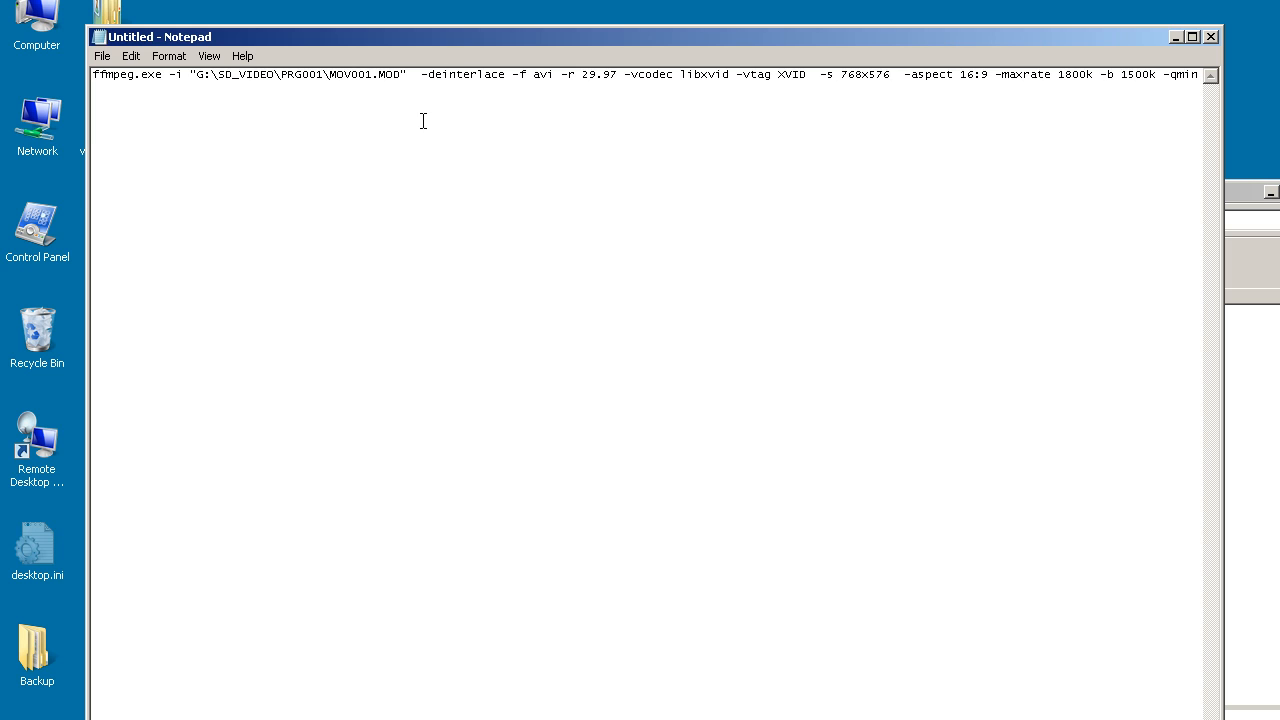
mouse_move(223, 130)
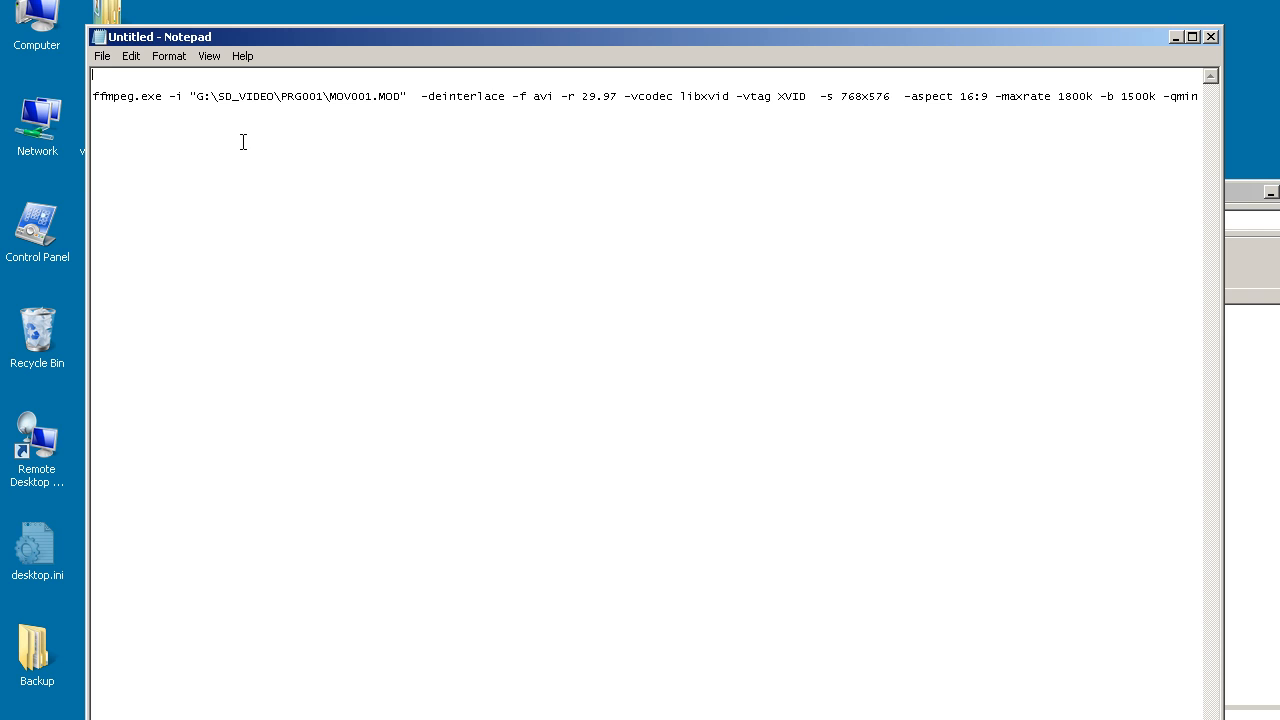
mouse_move(279, 192)
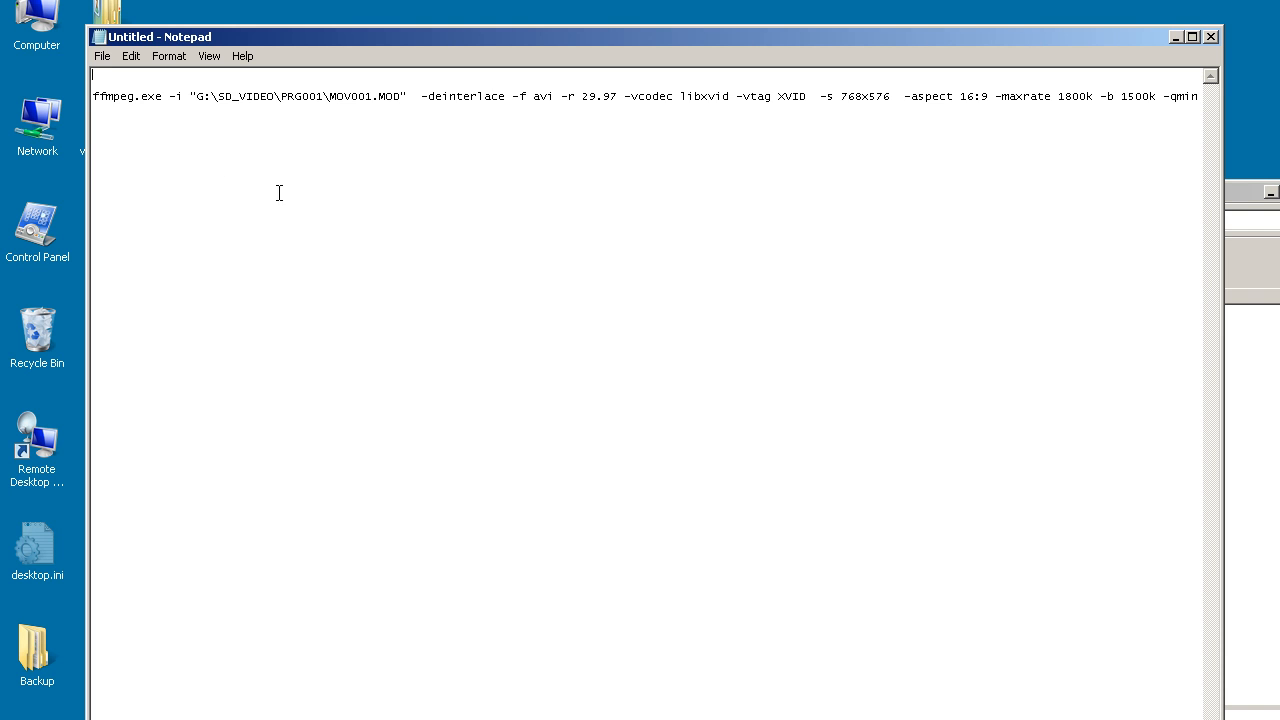
mouse_move(269, 207)
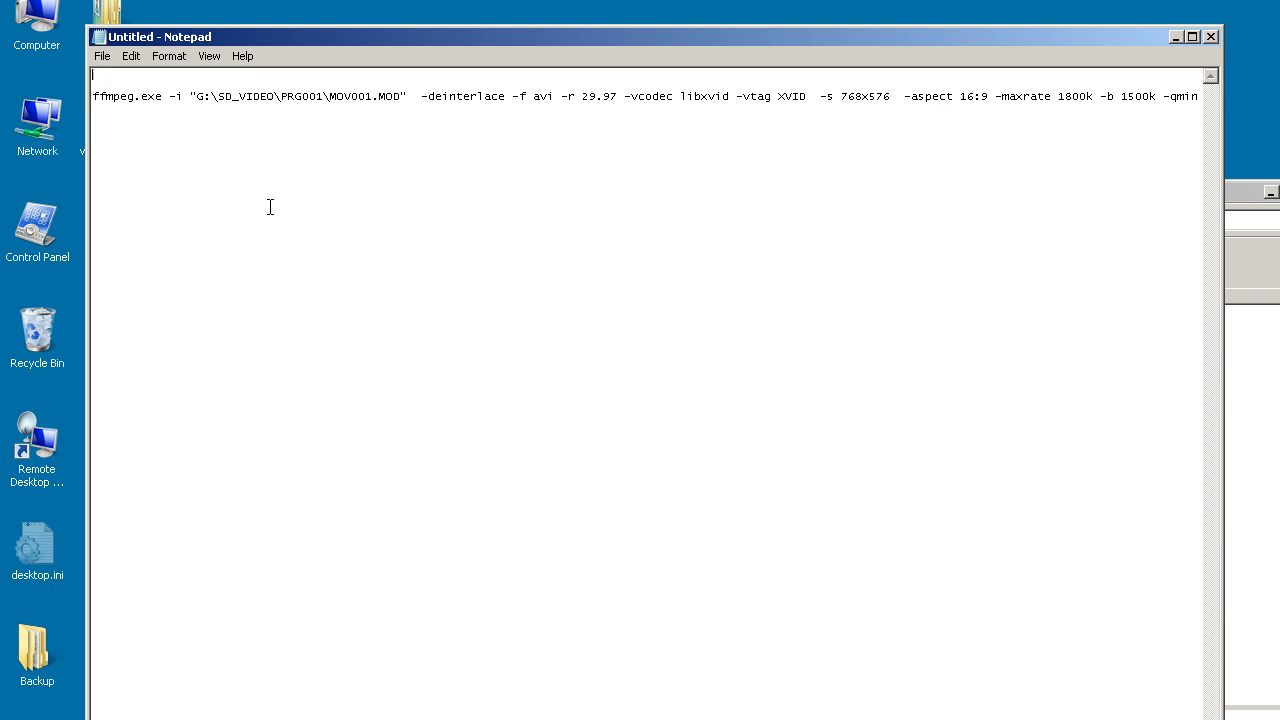
type("copy G:\\SD_VIDEO\\PRG001\\*.mod .")
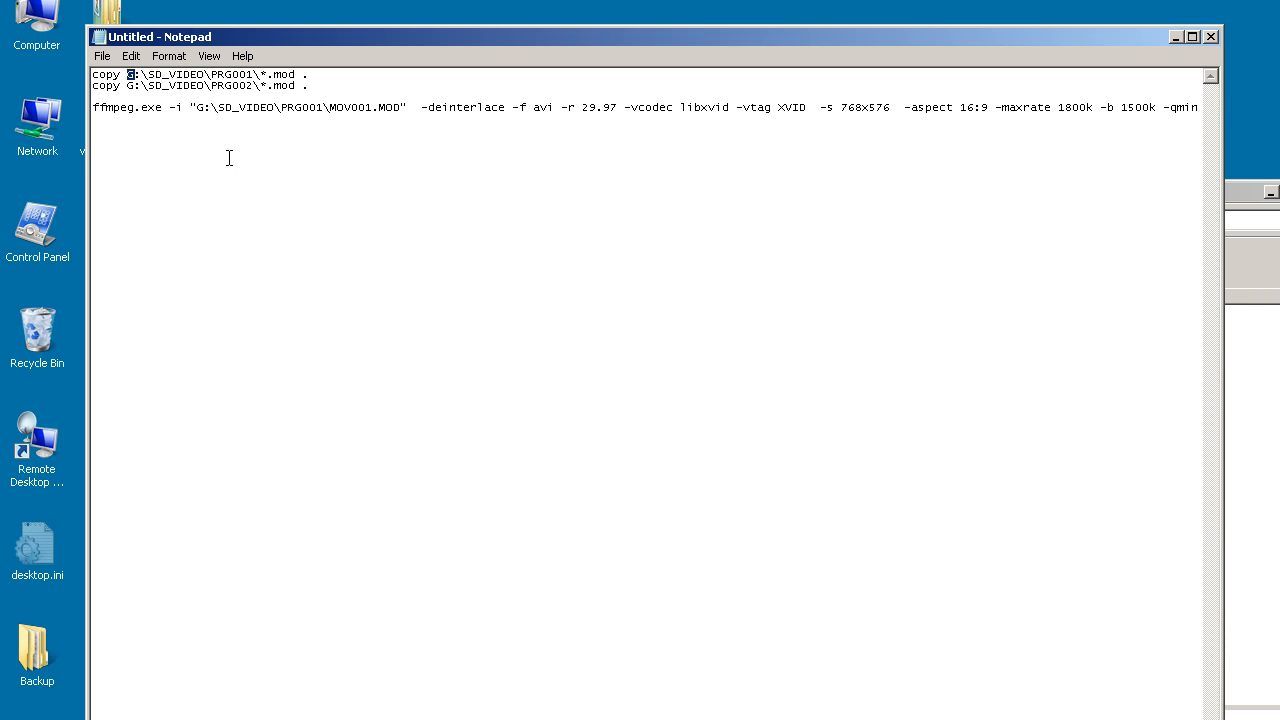
mouse_move(154, 143)
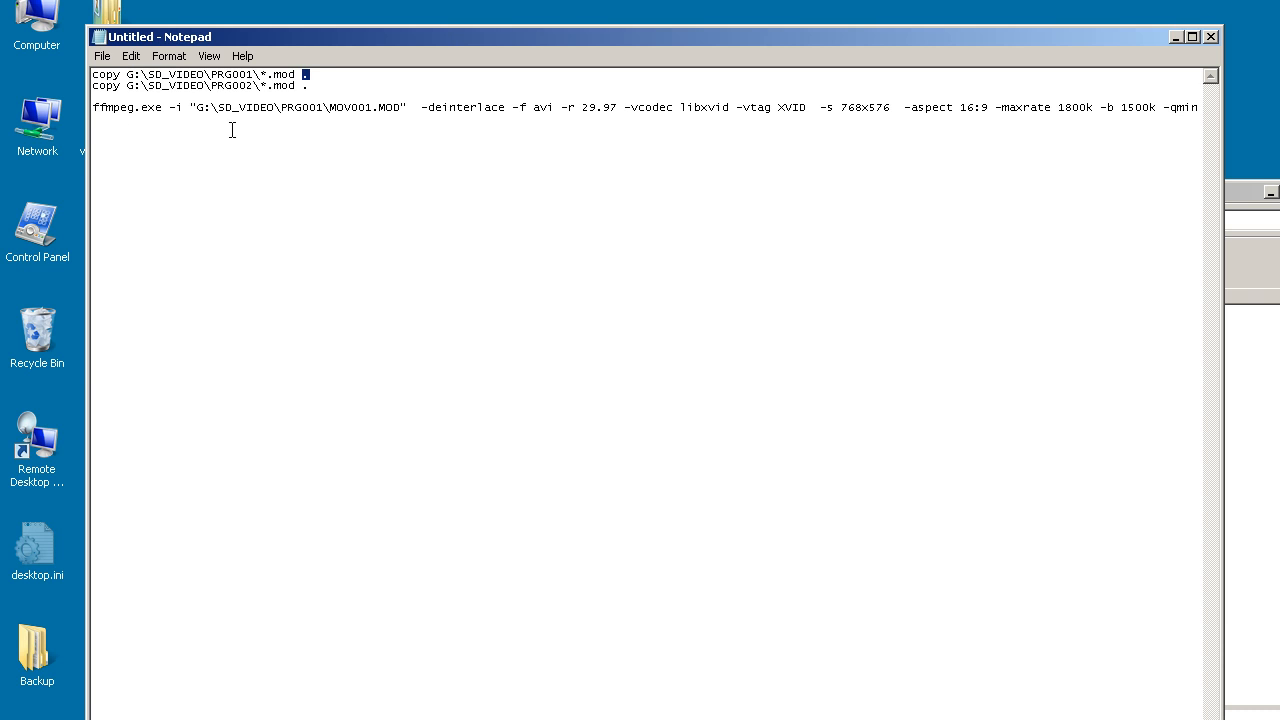
mouse_move(357, 88)
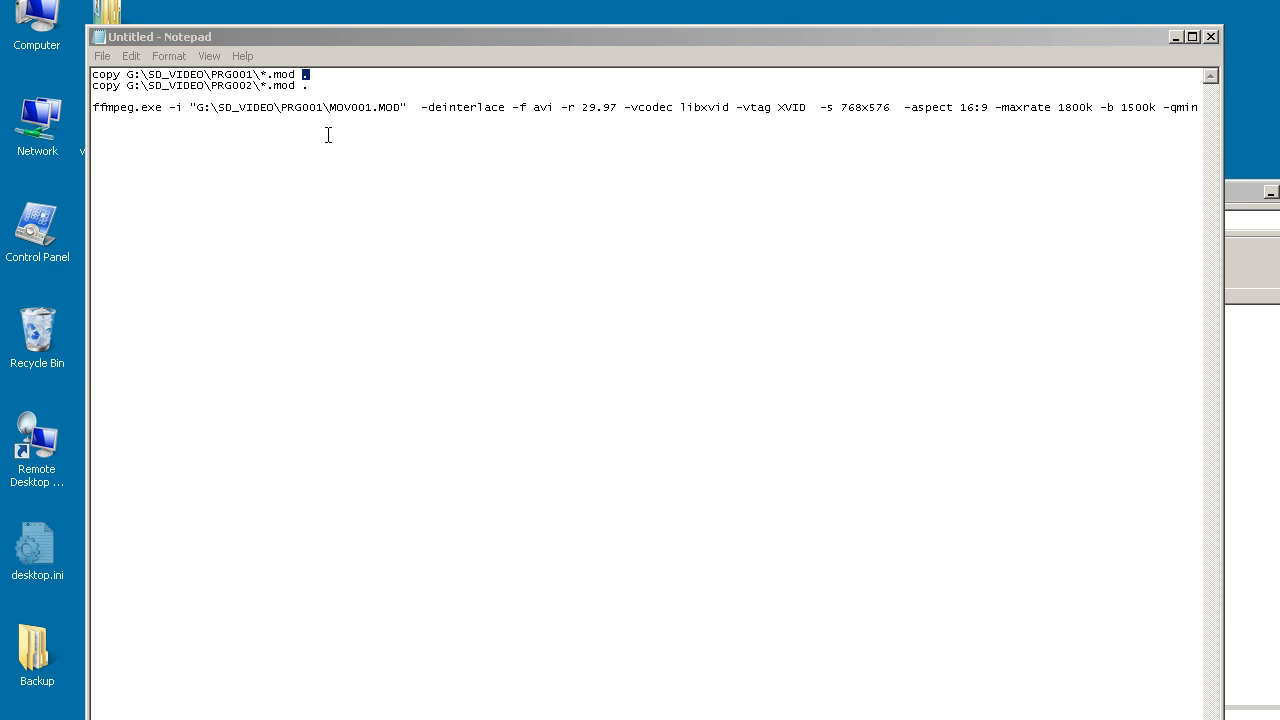
mouse_move(334, 115)
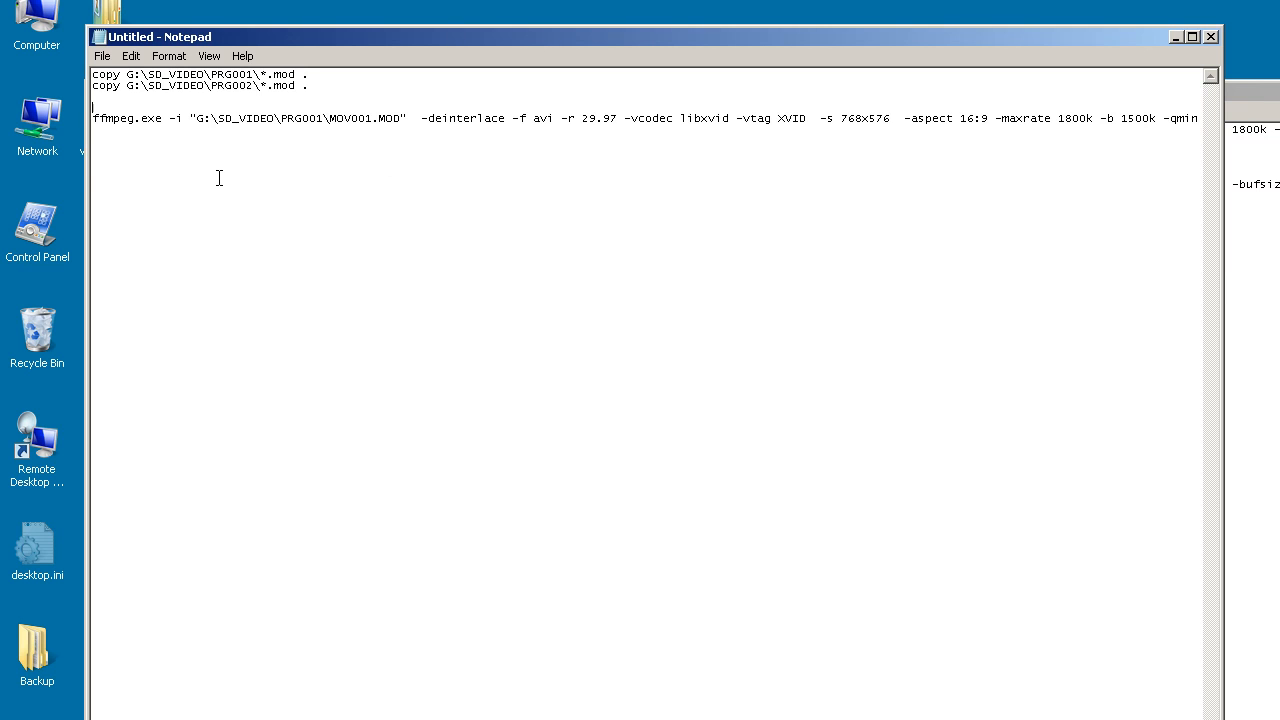
Step: Prefix the command with 'for %%f in (*.mod) DO', swap the MOV001.MOD input for "%%f", copy %%f
type("for %%f in (*.mod) DO ffmpeg.exe -i \"%%f\"")
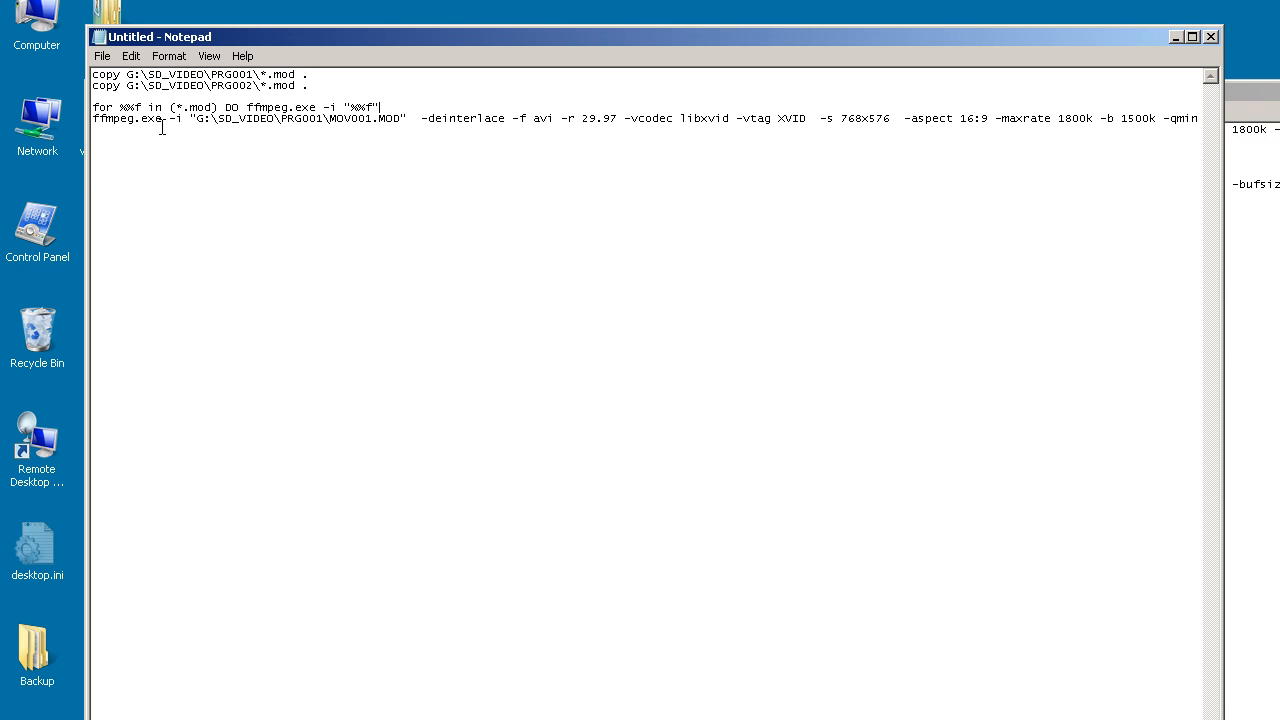
mouse_move(193, 127)
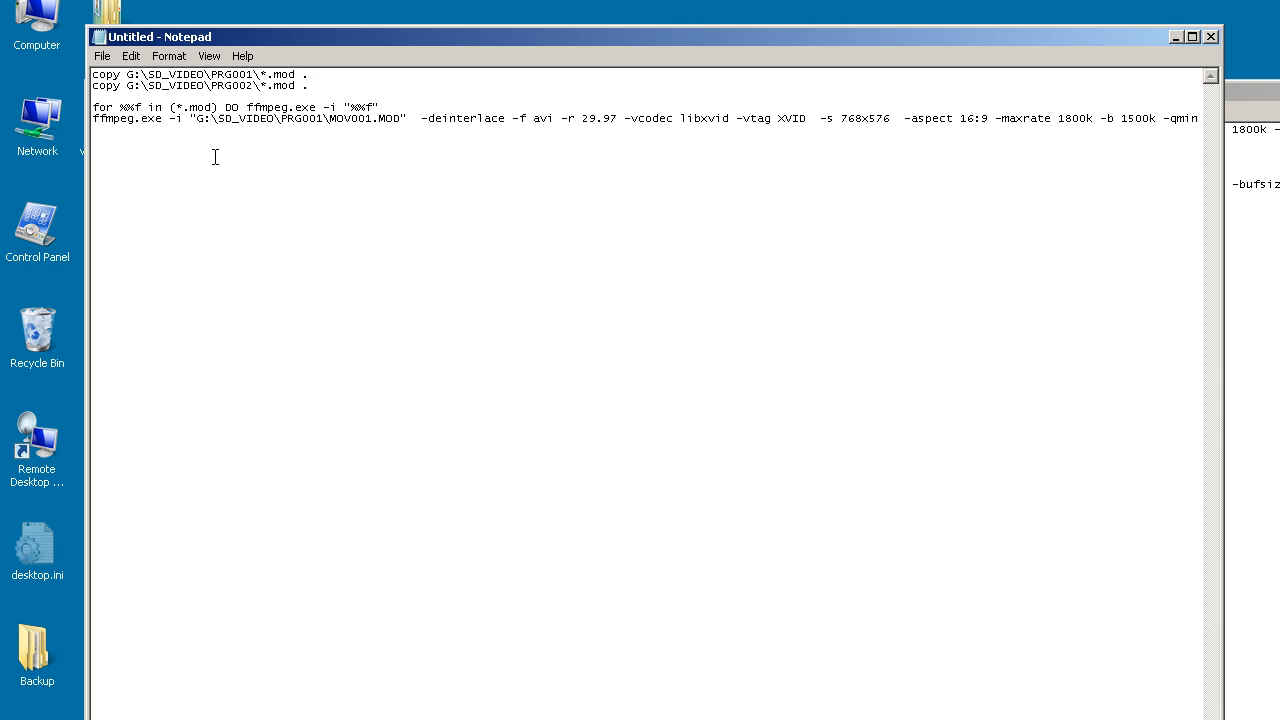
double_click(199, 107)
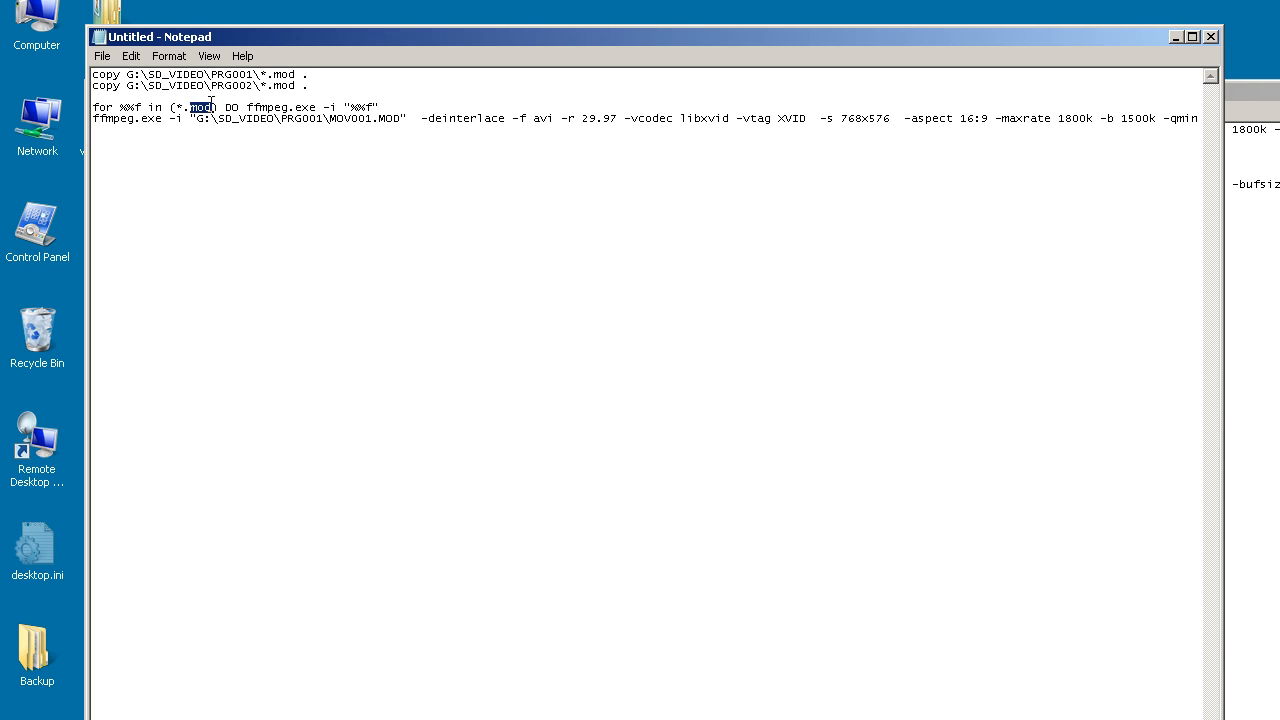
left_click(180, 143)
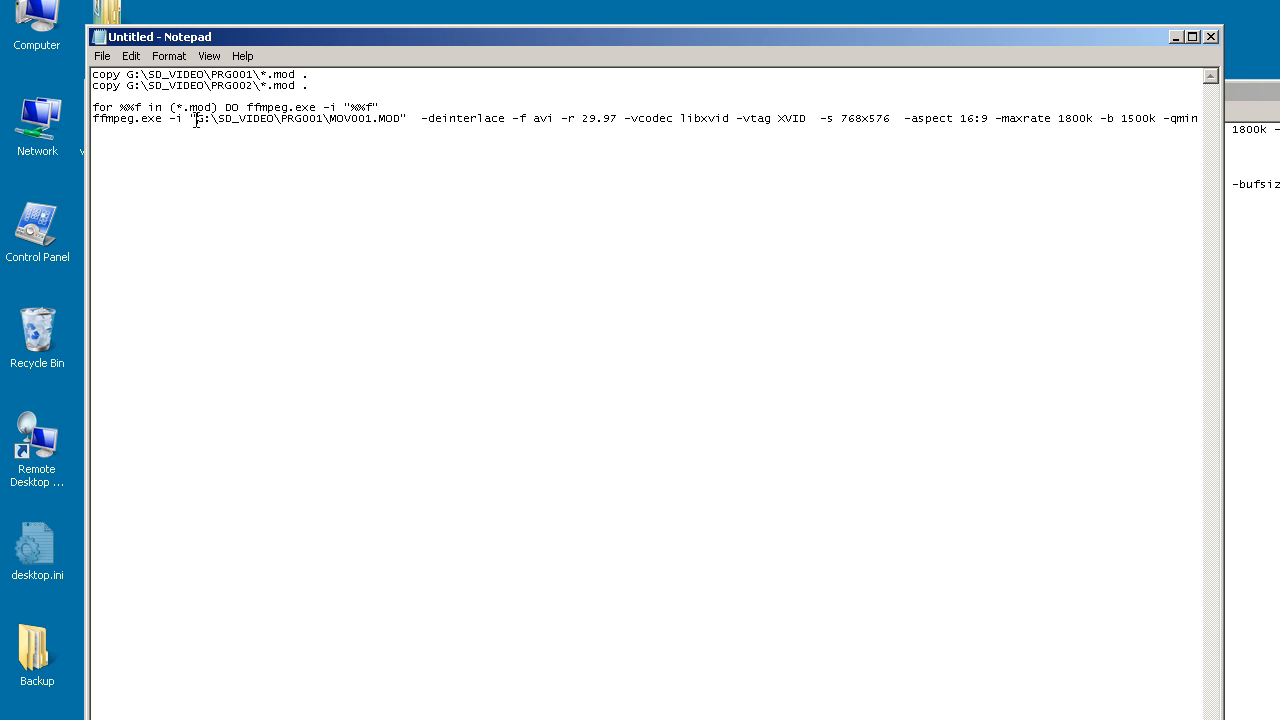
left_click_drag(195, 118, 402, 118)
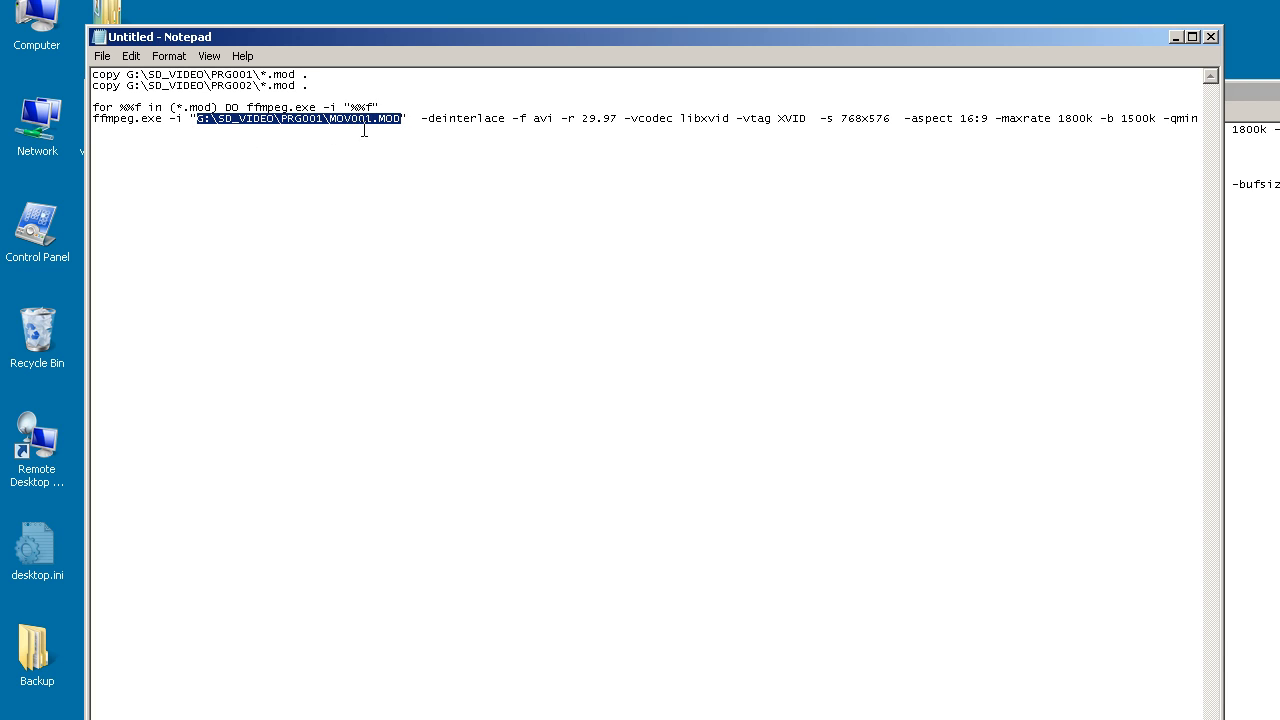
mouse_move(457, 134)
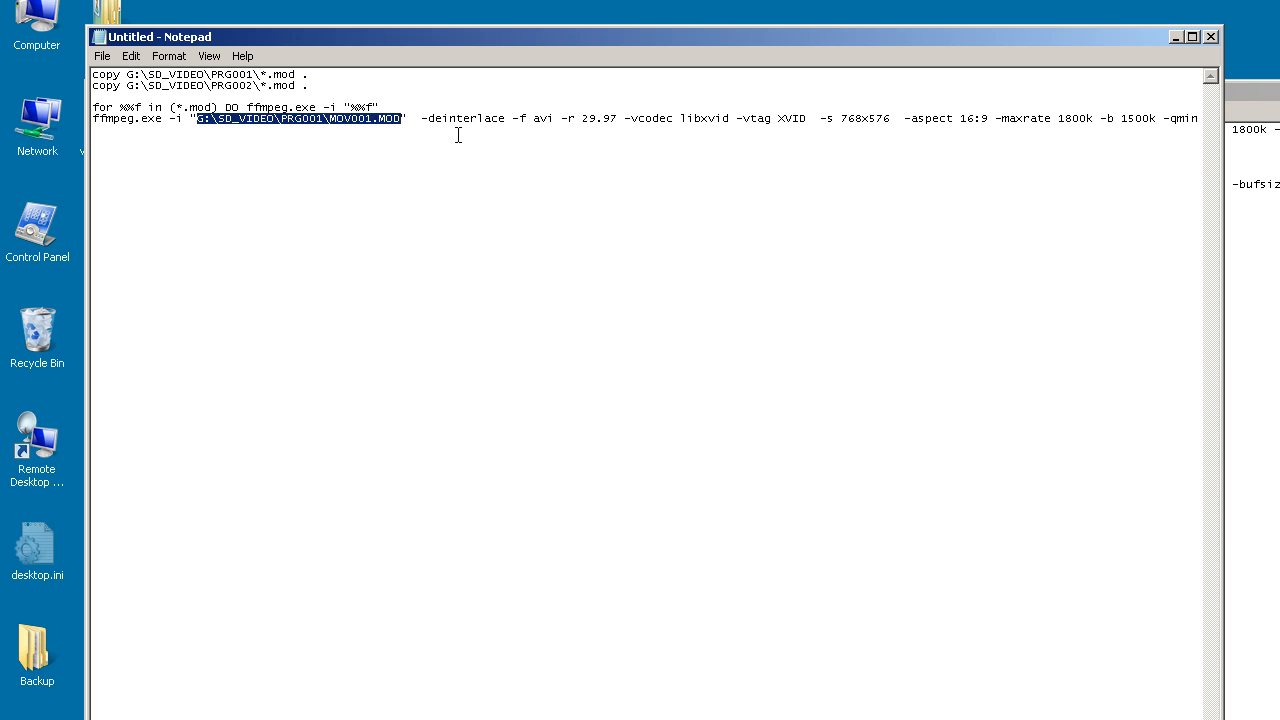
left_click(408, 118)
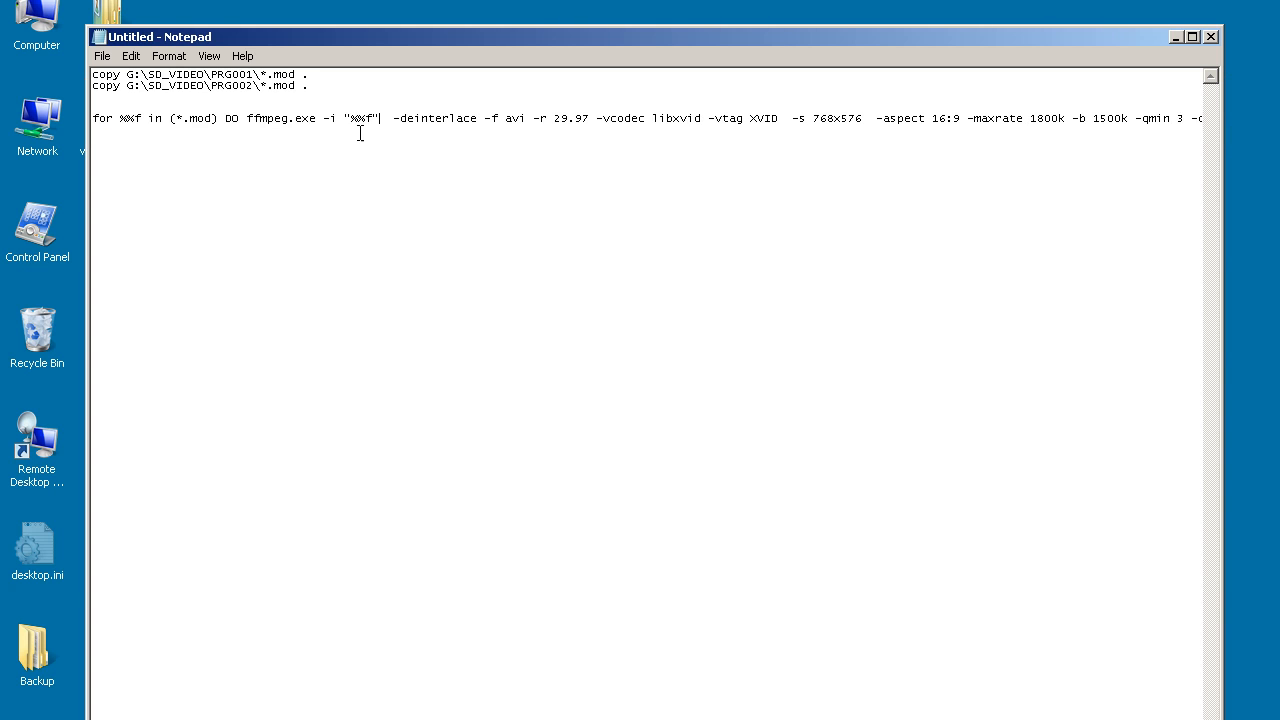
double_click(362, 118)
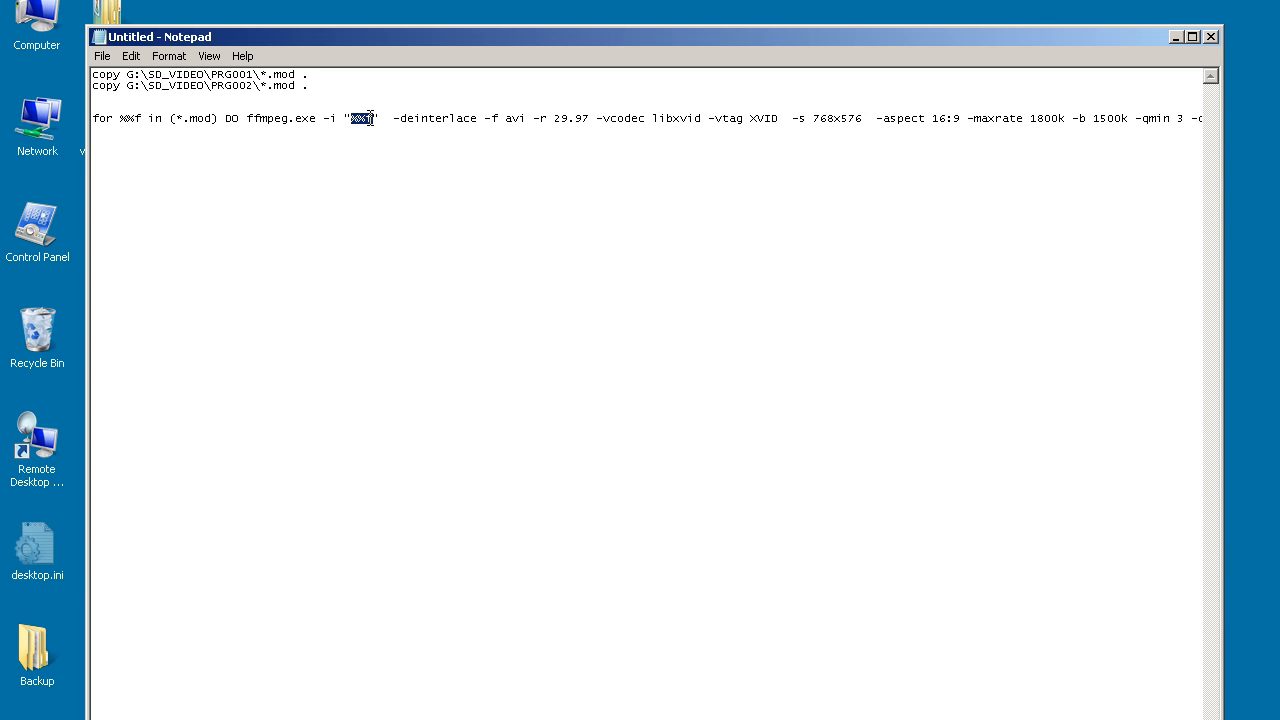
right_click(363, 118)
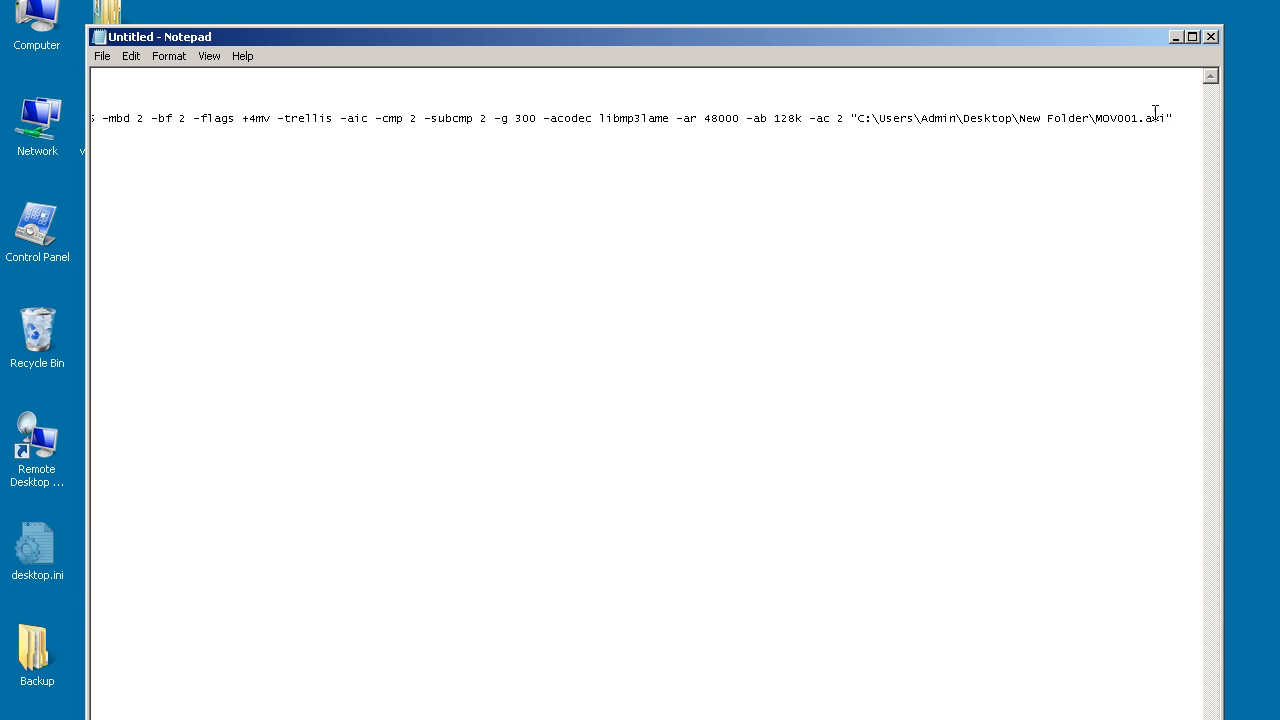
Step: Paste %%f over the output path, then paste the copied lines below the loop
right_click(1010, 117)
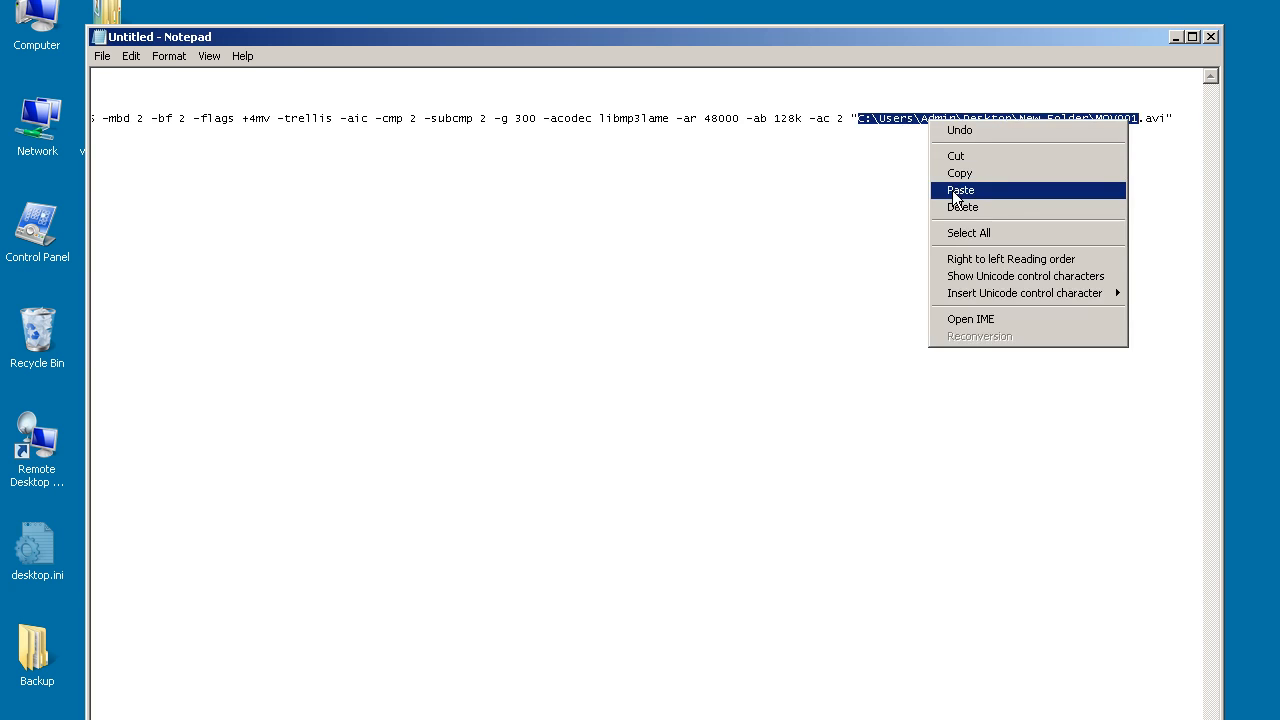
left_click(959, 190)
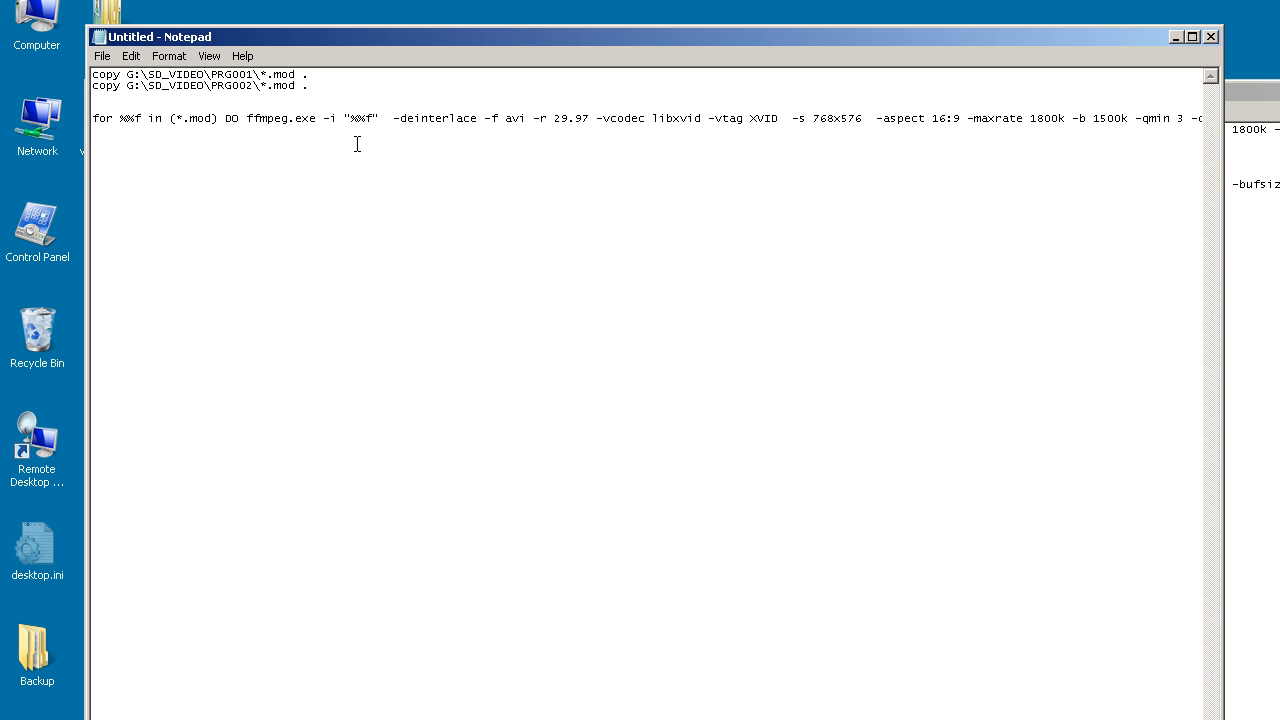
mouse_move(368, 175)
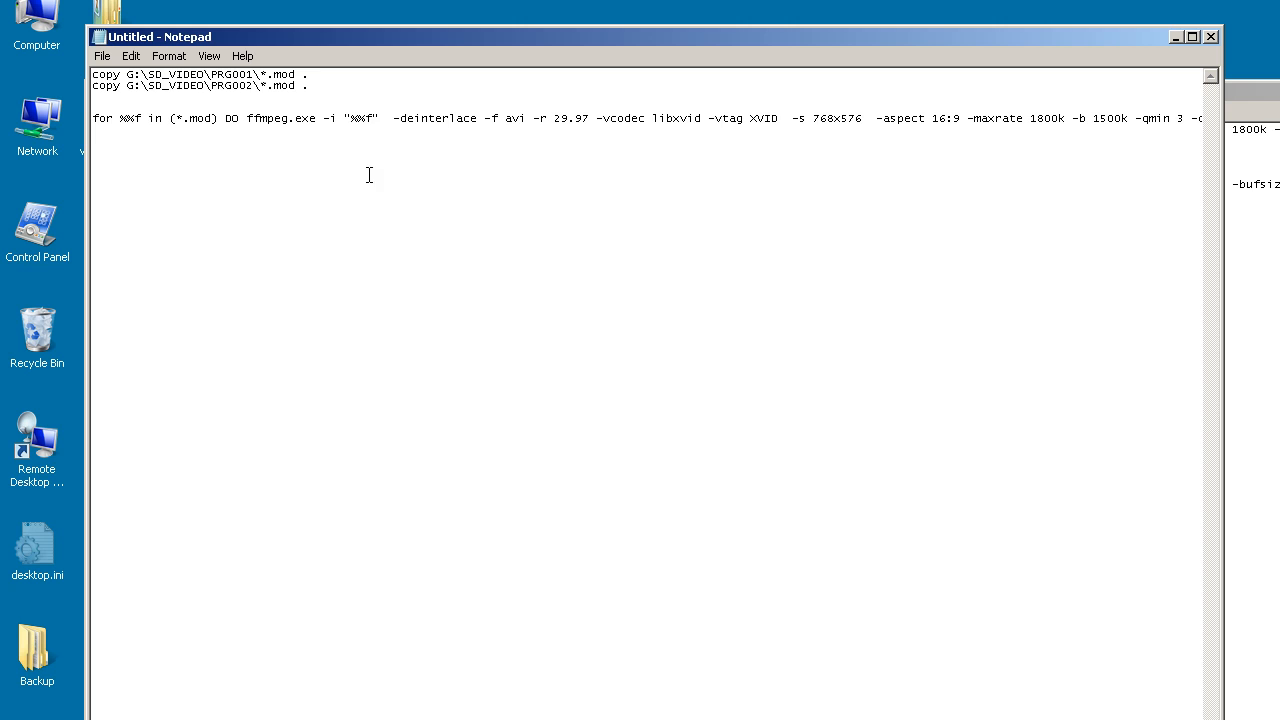
mouse_move(401, 268)
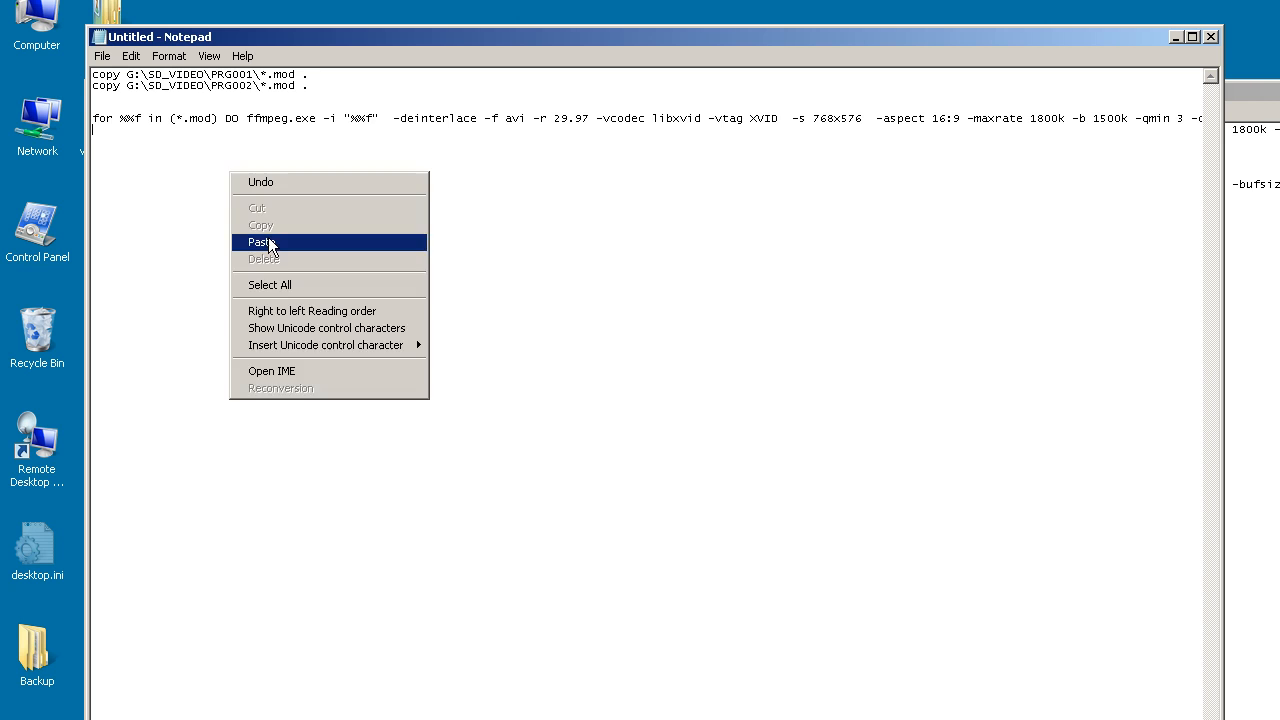
left_click(262, 242)
type("4youtube.bat")
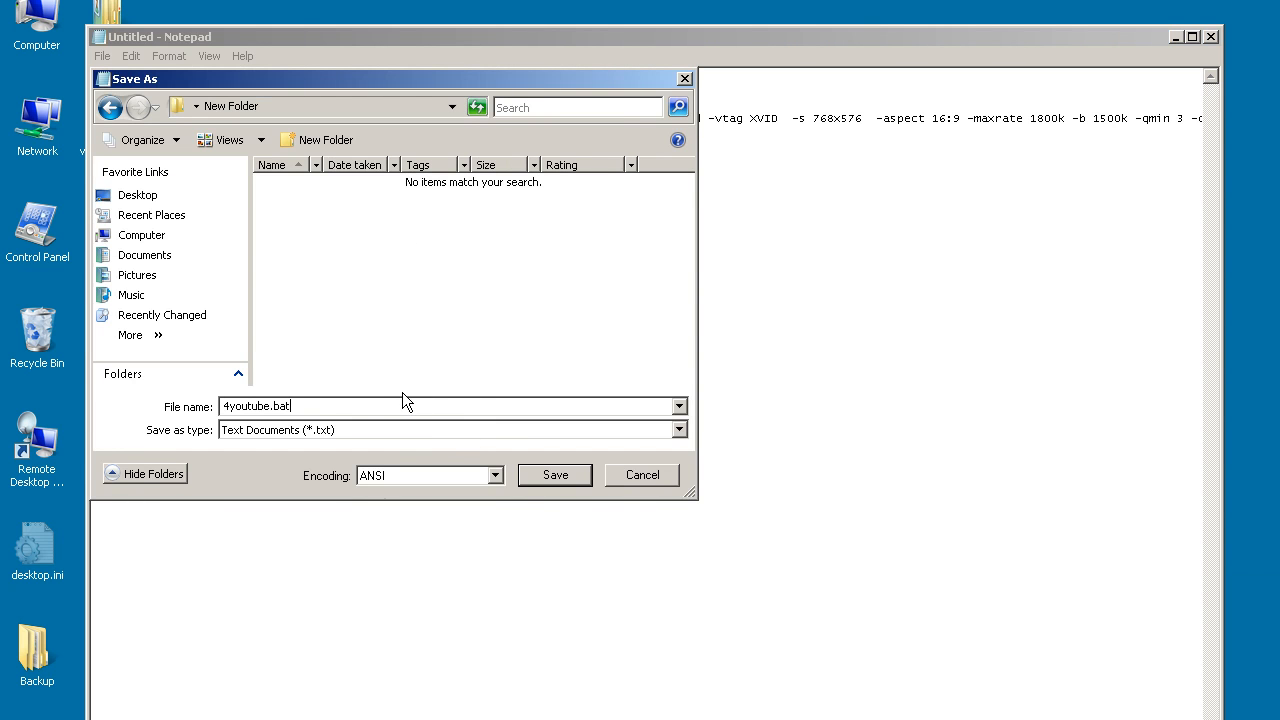
Step: Save the script as 4youtube.bat in New Folder
left_click(554, 474)
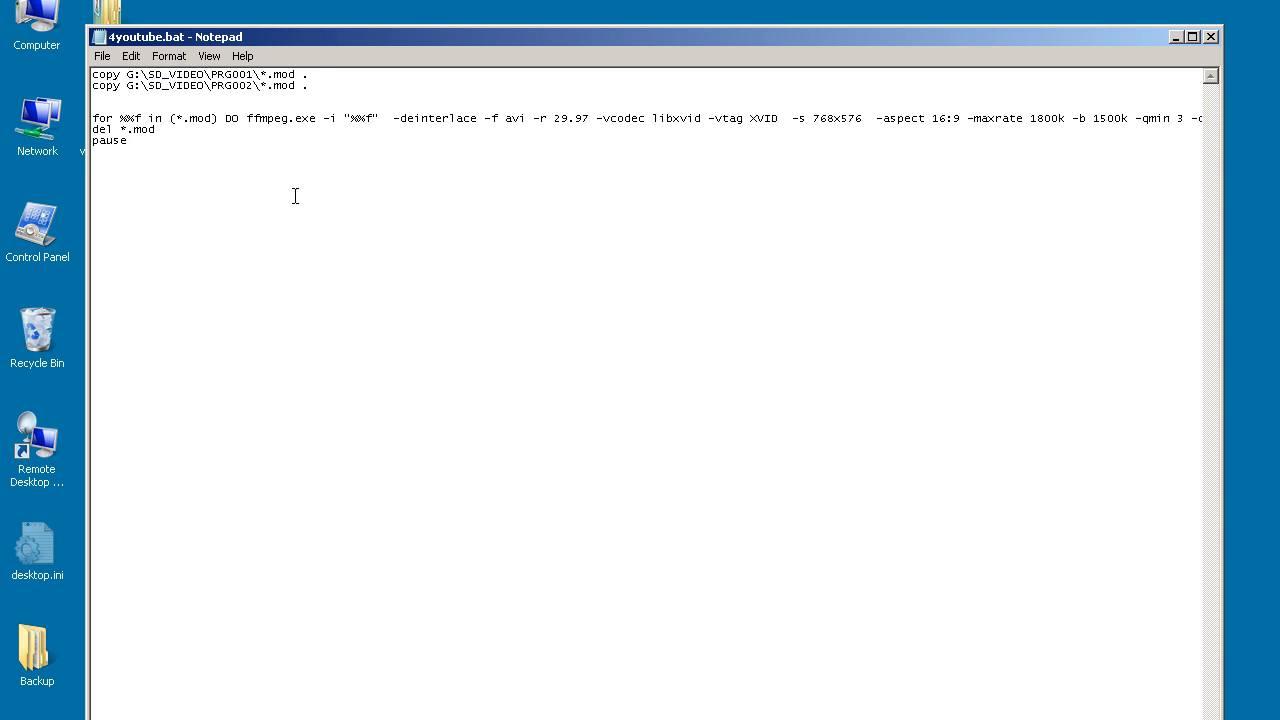
mouse_move(362, 220)
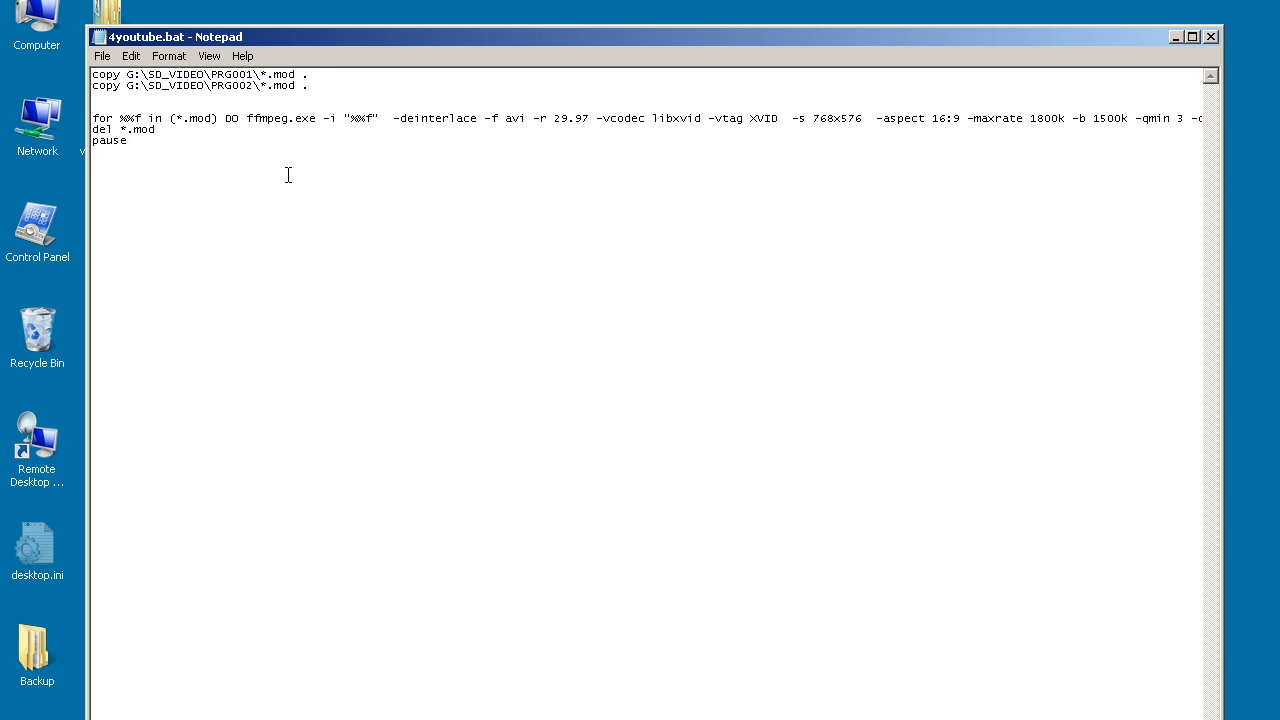
mouse_move(273, 219)
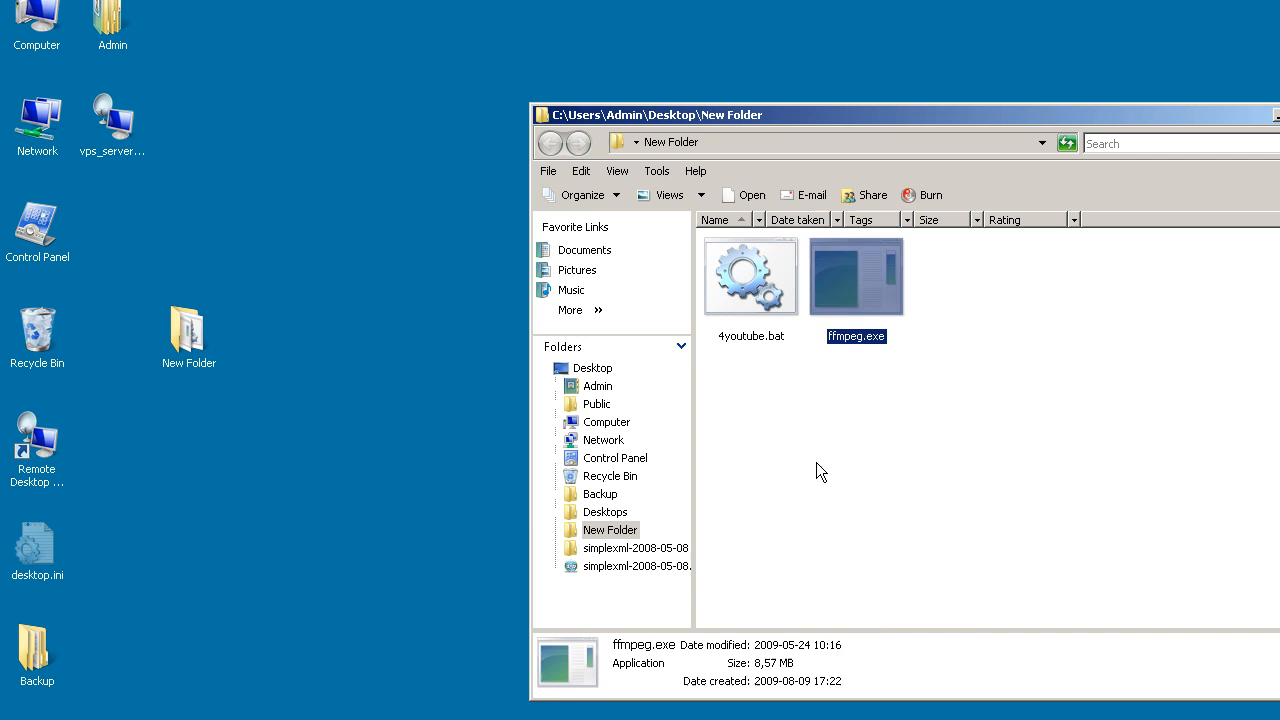
Step: Run 4youtube.bat in New Folder, then play the resulting MOV001.MOD.avi in GOM Player
left_click(751, 275)
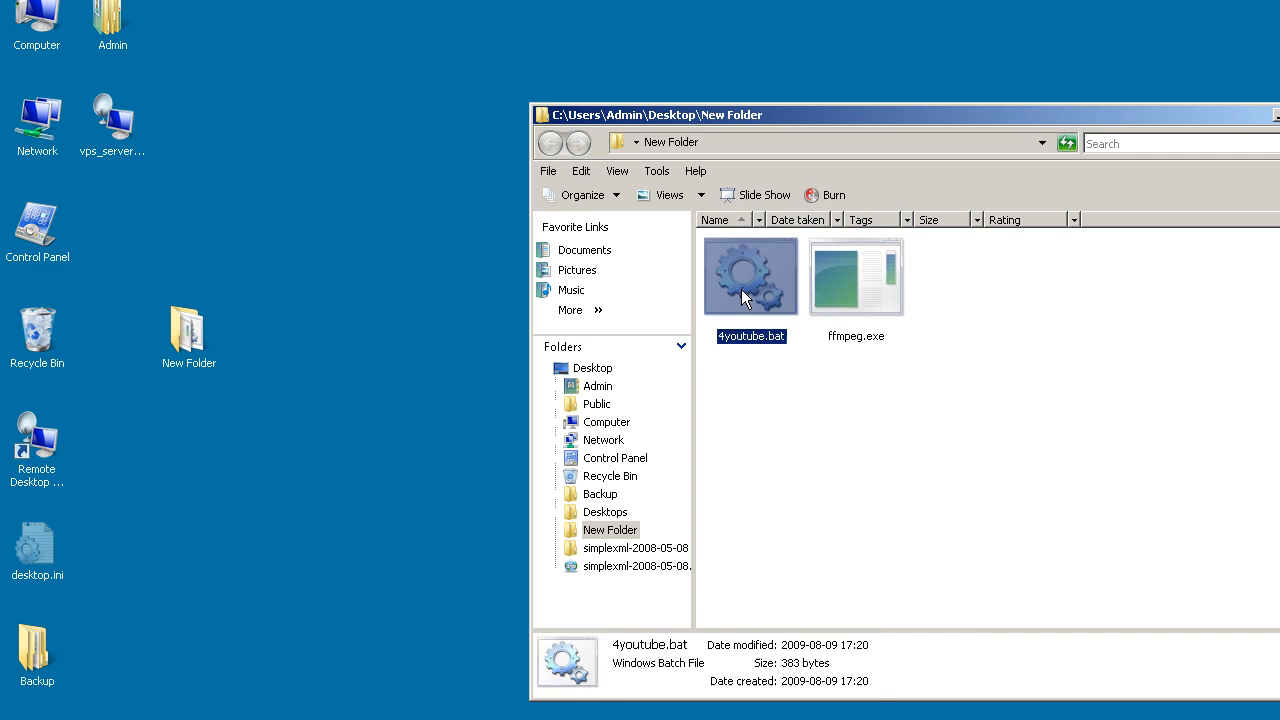
double_click(751, 275)
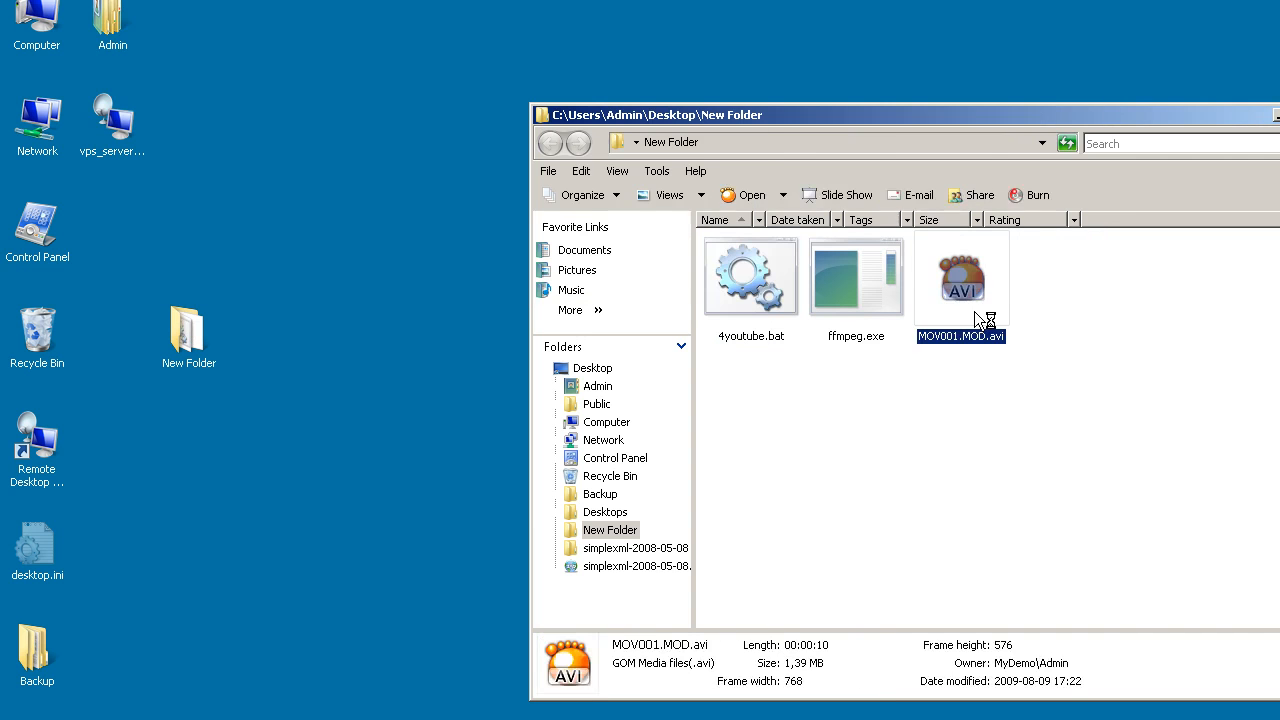
double_click(960, 275)
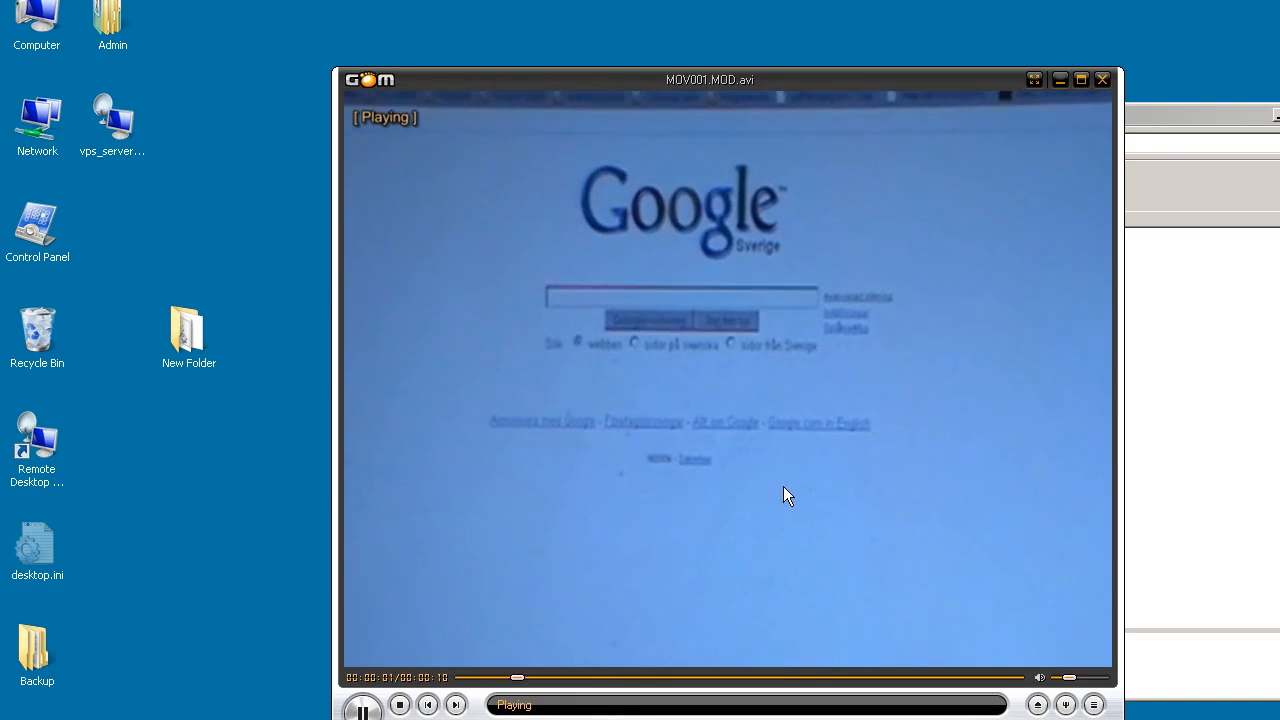